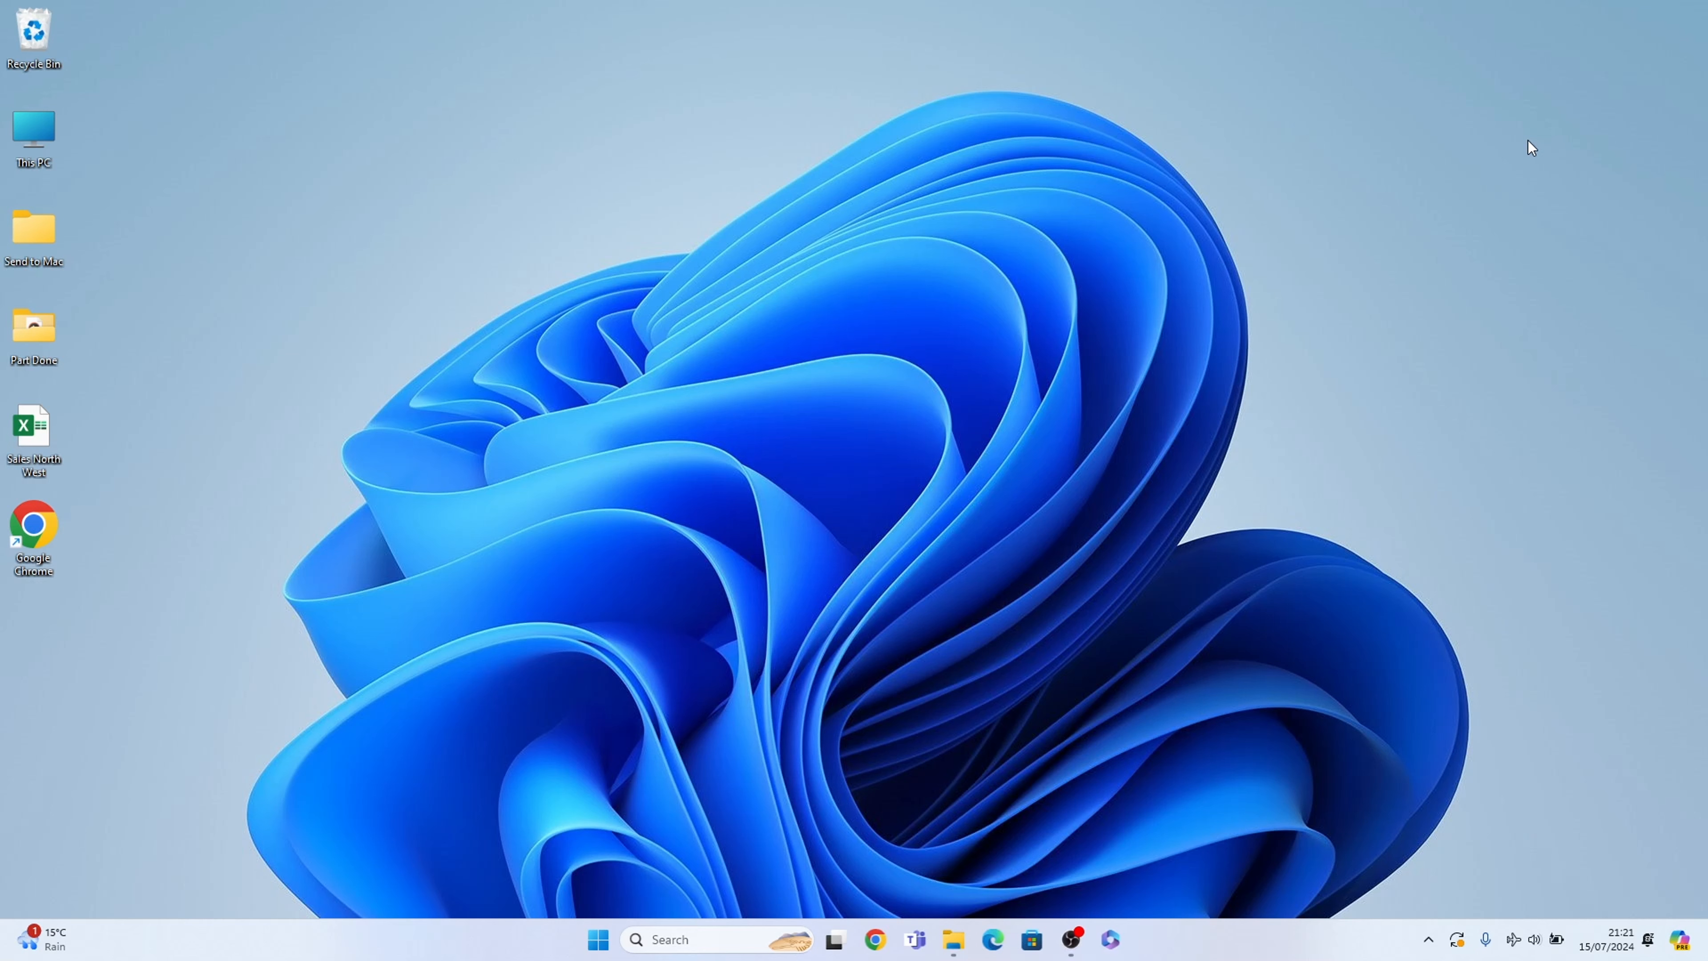
mouse_move(610, 883)
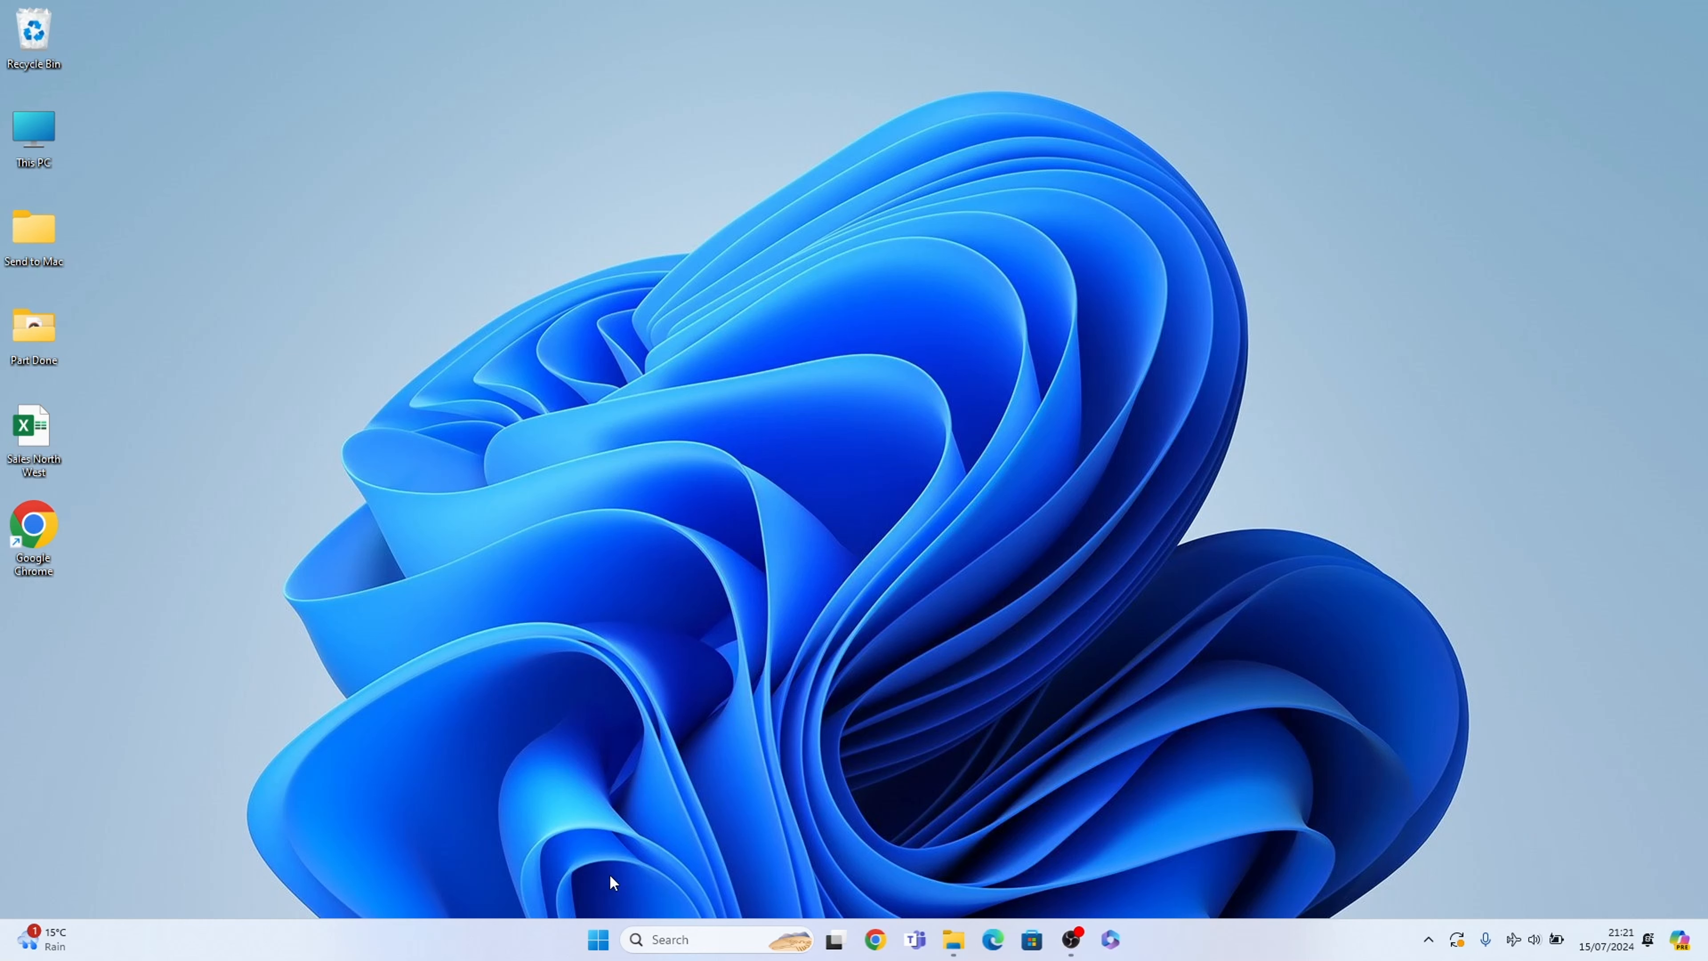
Launch Settings from the Start button's right-click quick link menu
click(597, 940)
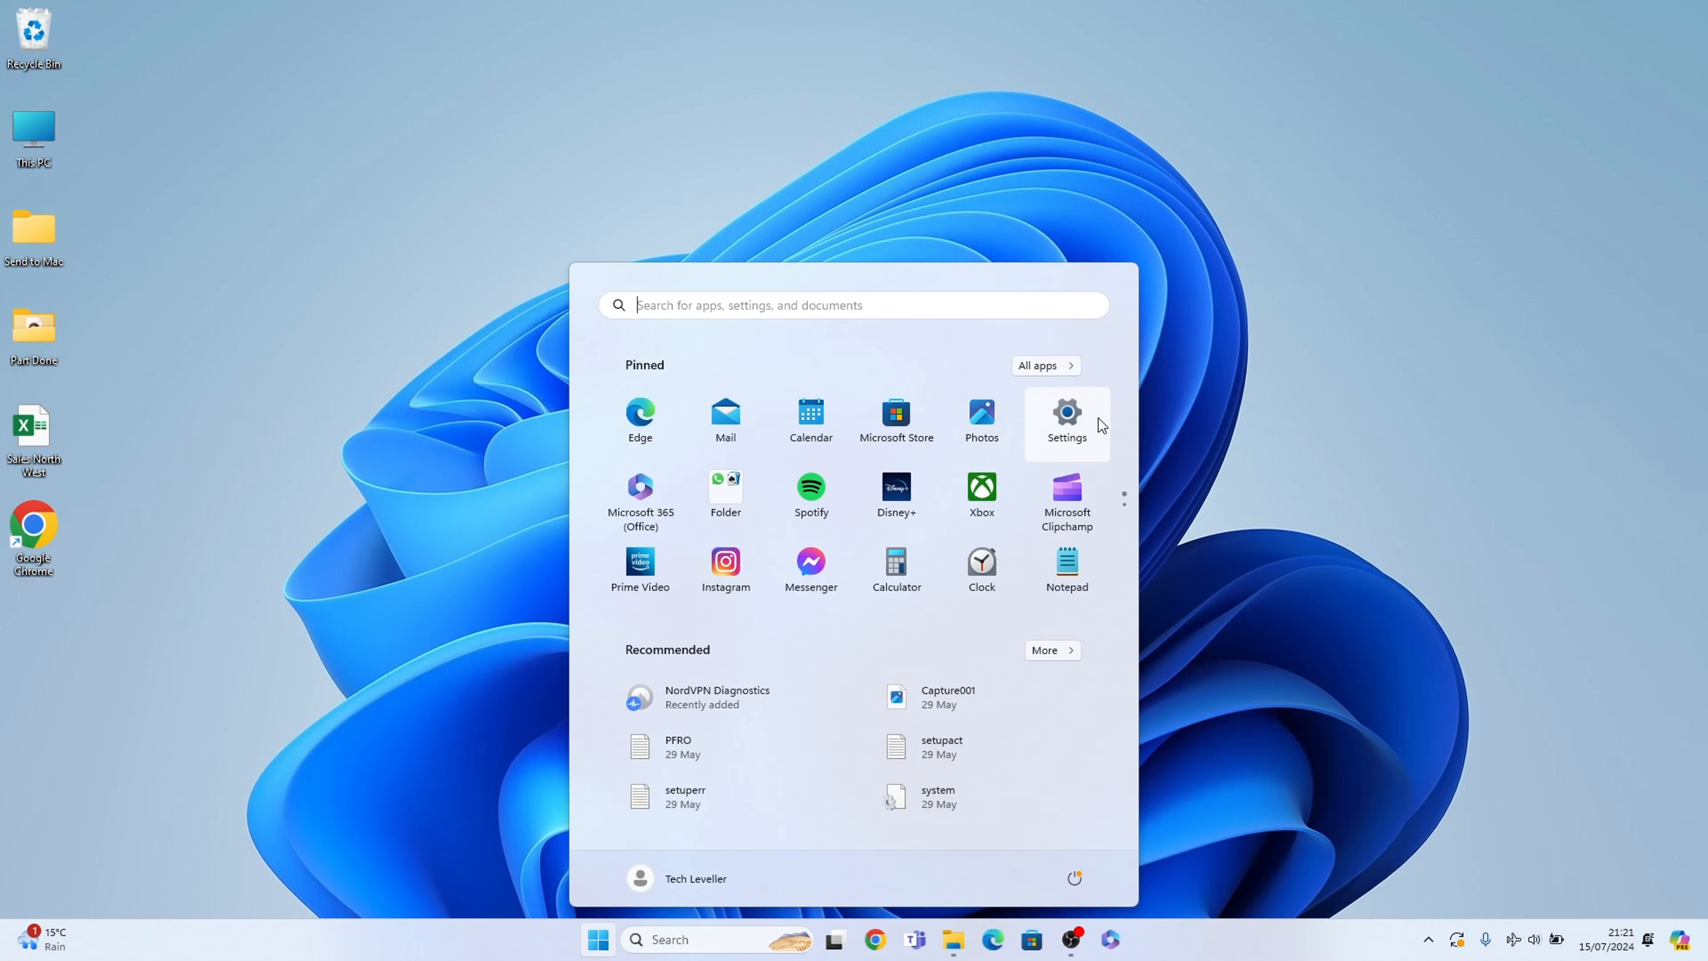
mouse_move(1067, 412)
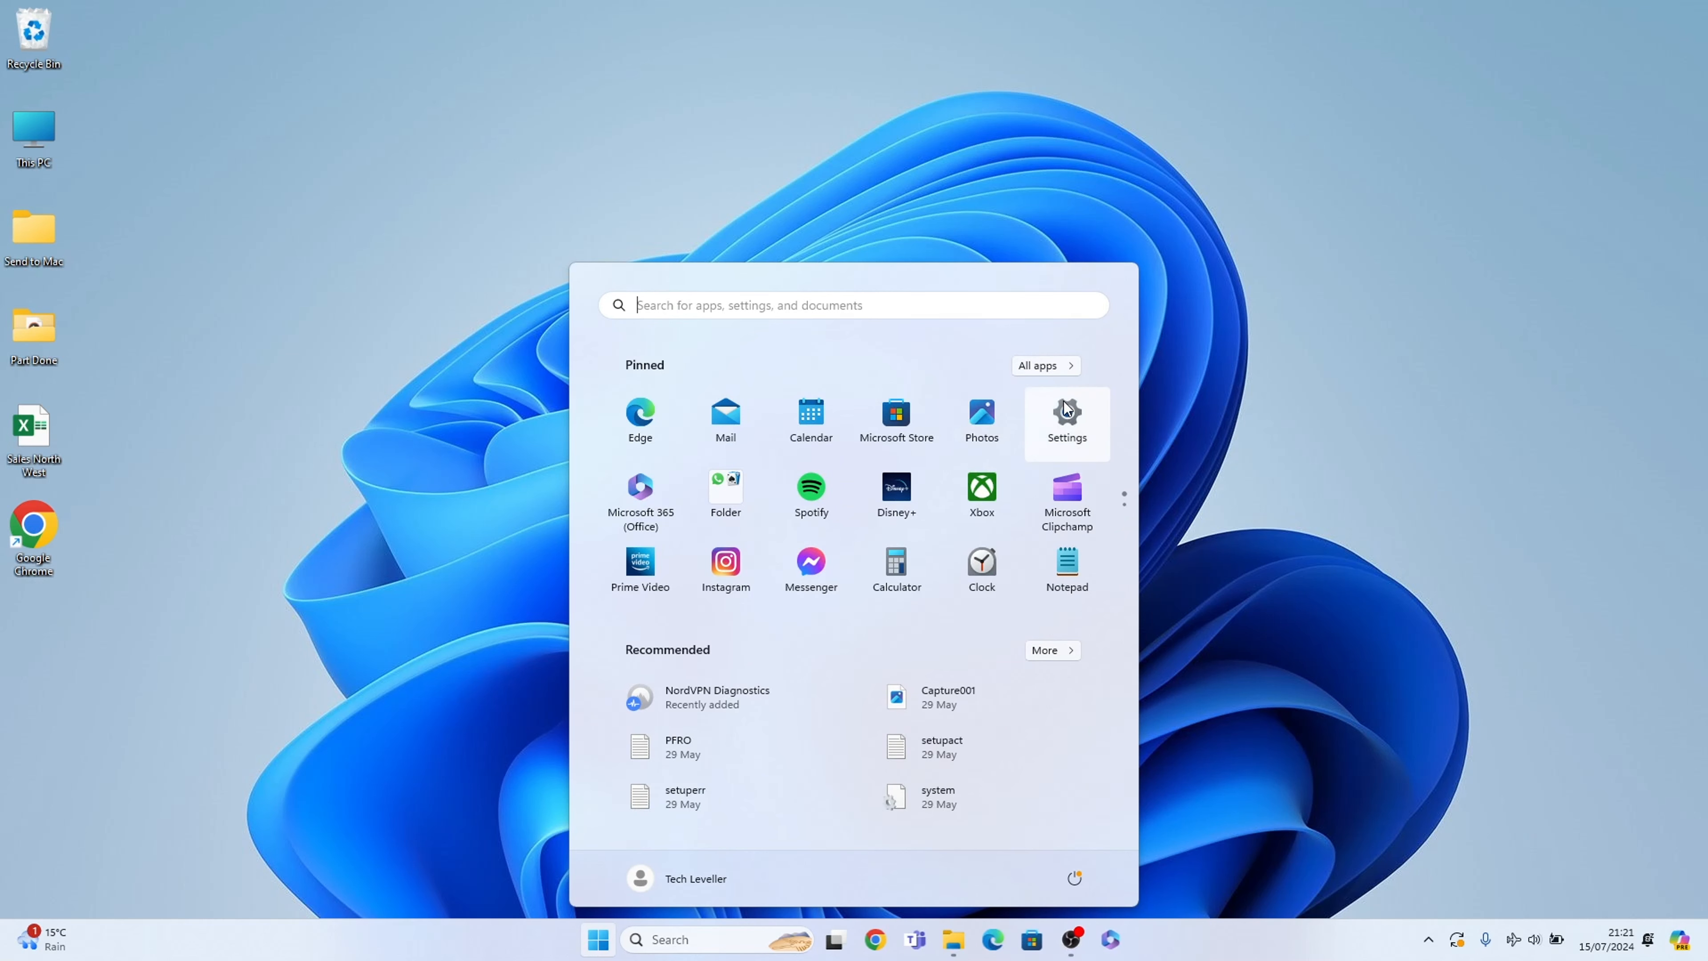
click(597, 940)
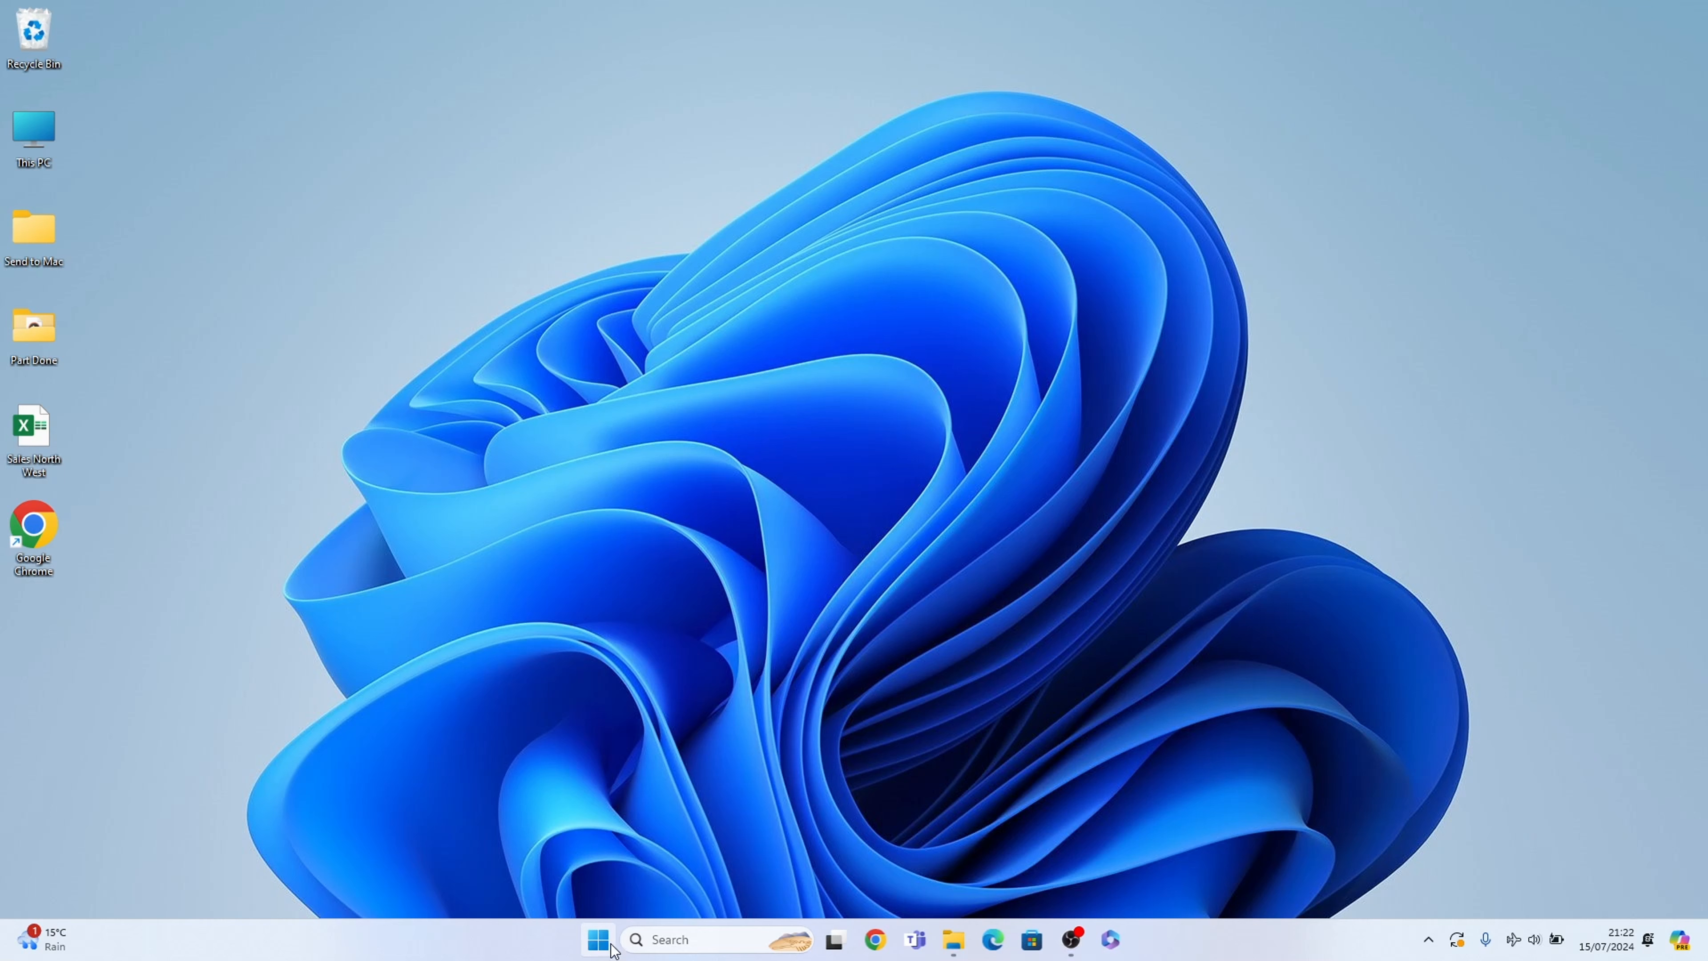
right_click(597, 940)
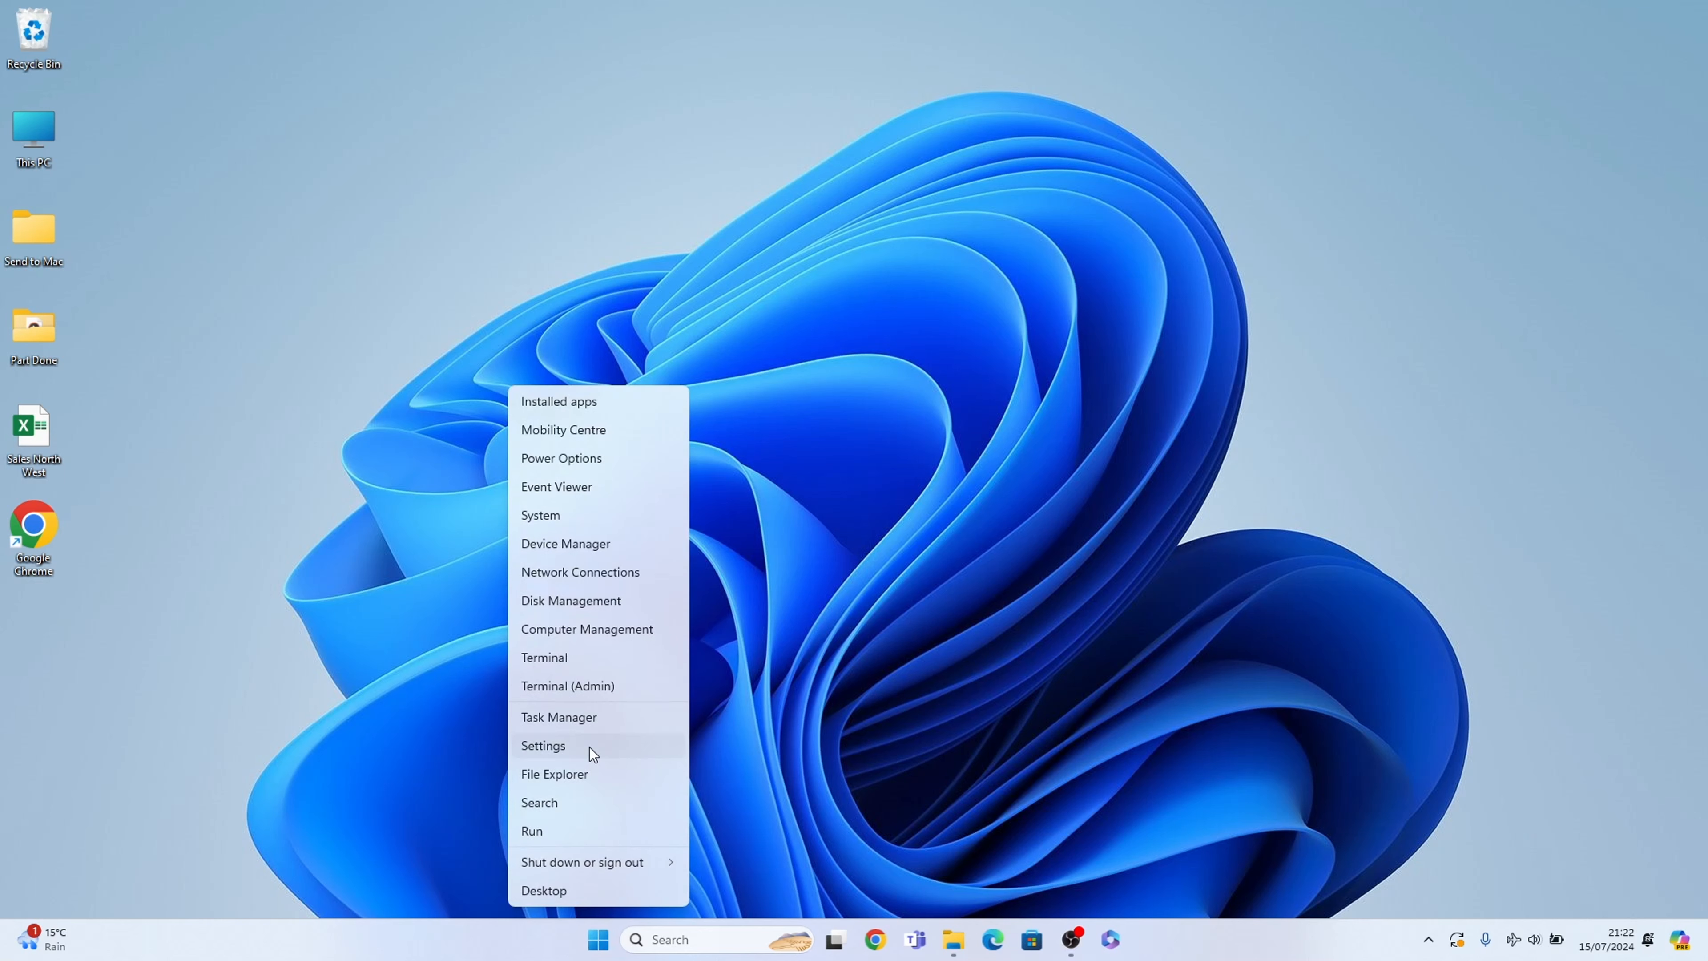
click(543, 746)
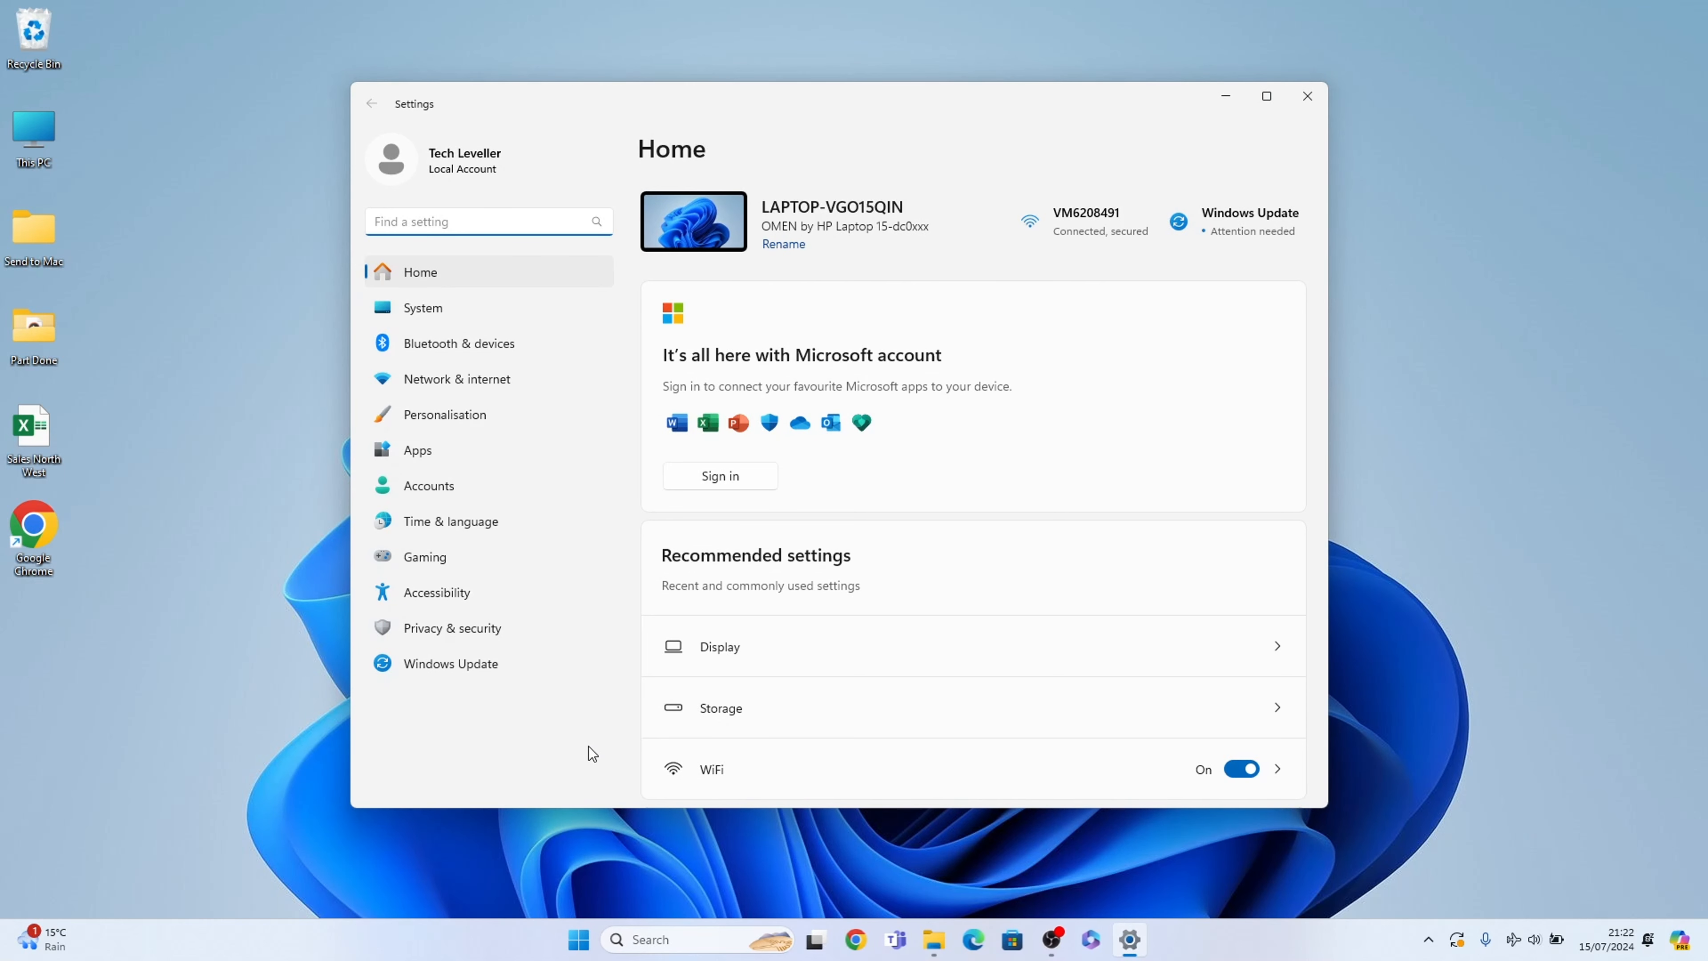
mouse_move(545, 324)
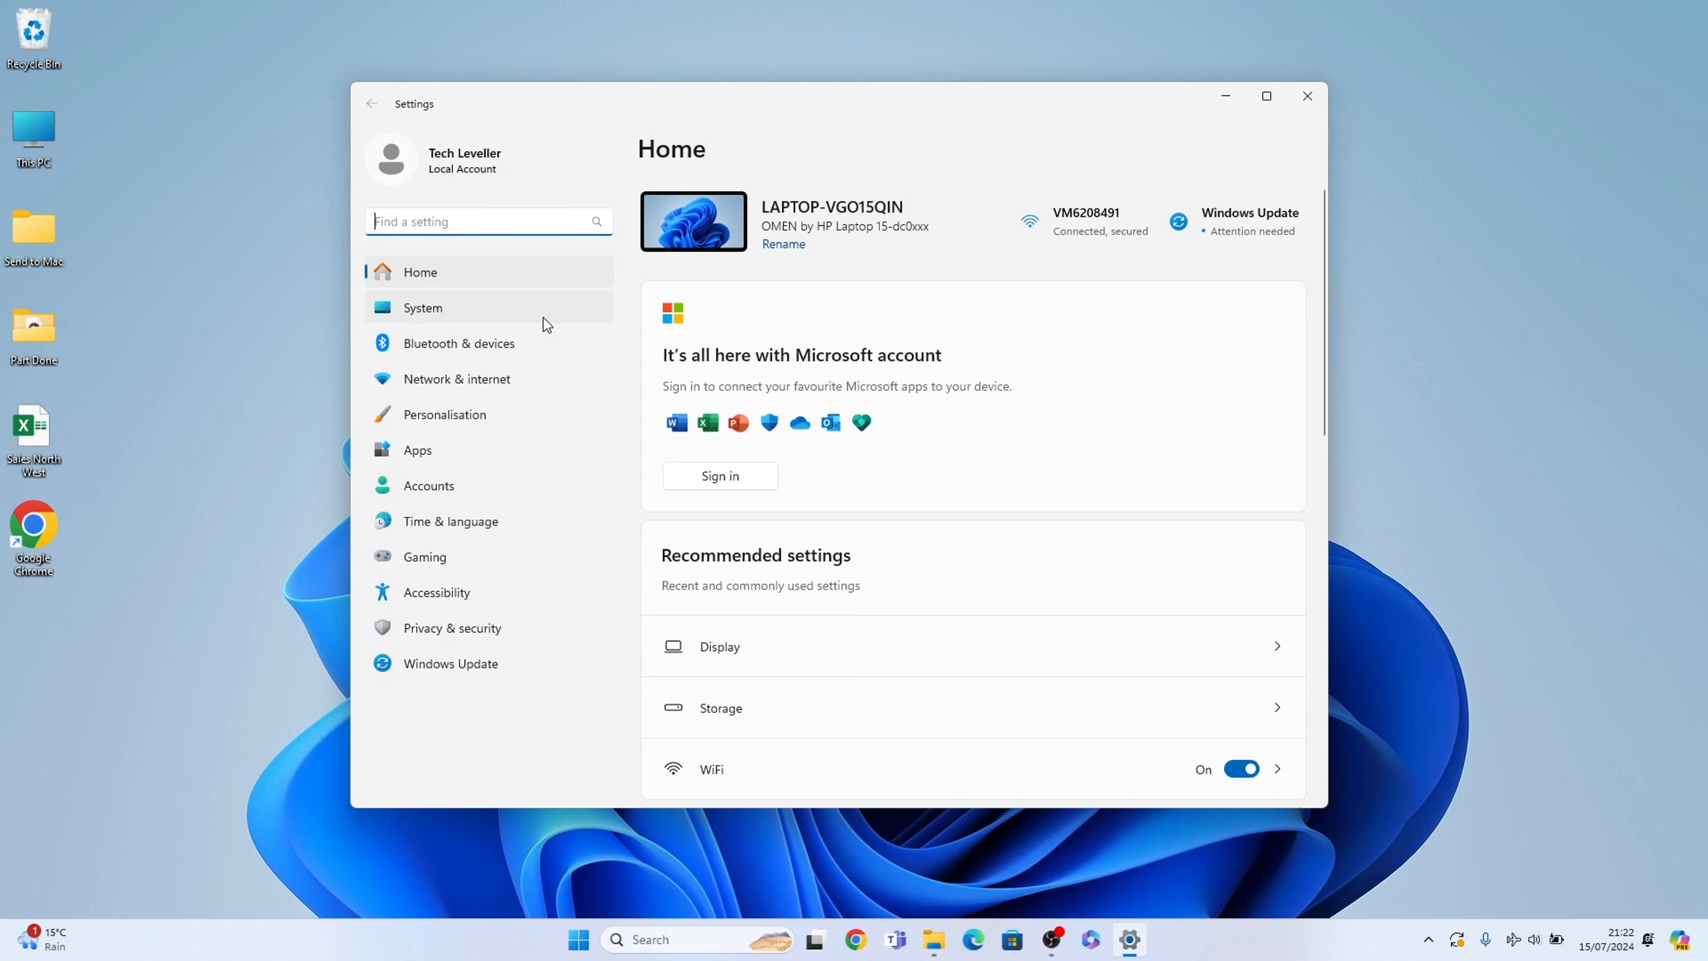
Go to the System section, landing on its Display page
click(423, 307)
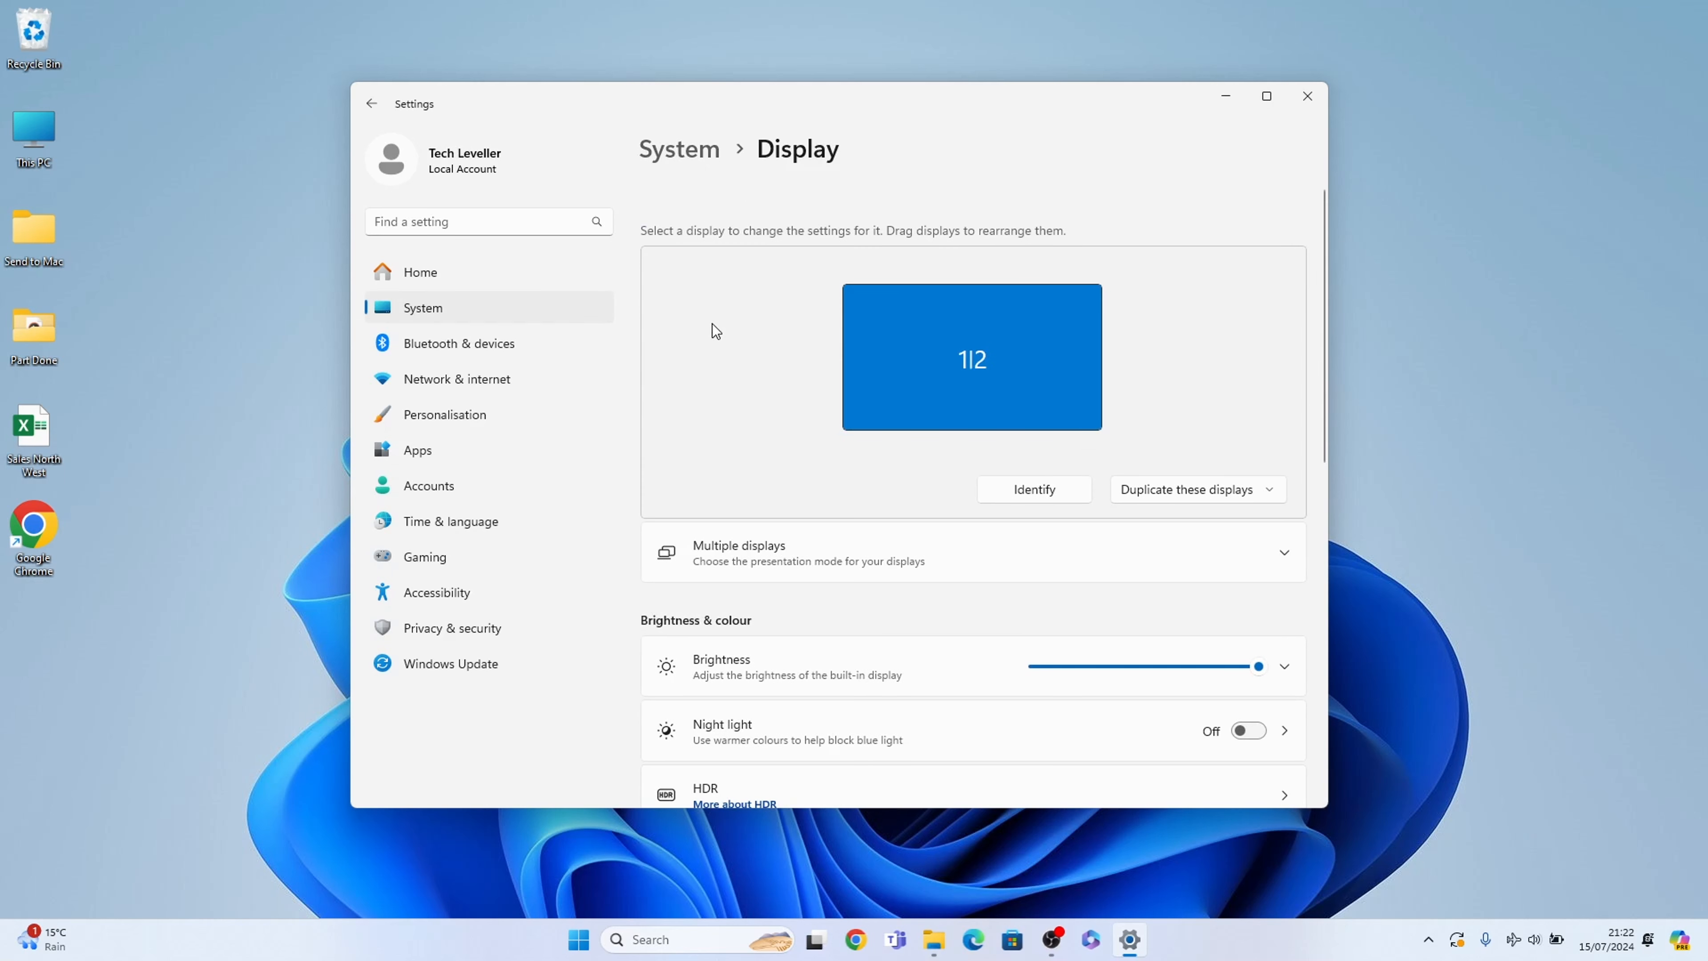
Reveal the Display orientation choices under Scale & layout
scroll(down, 3)
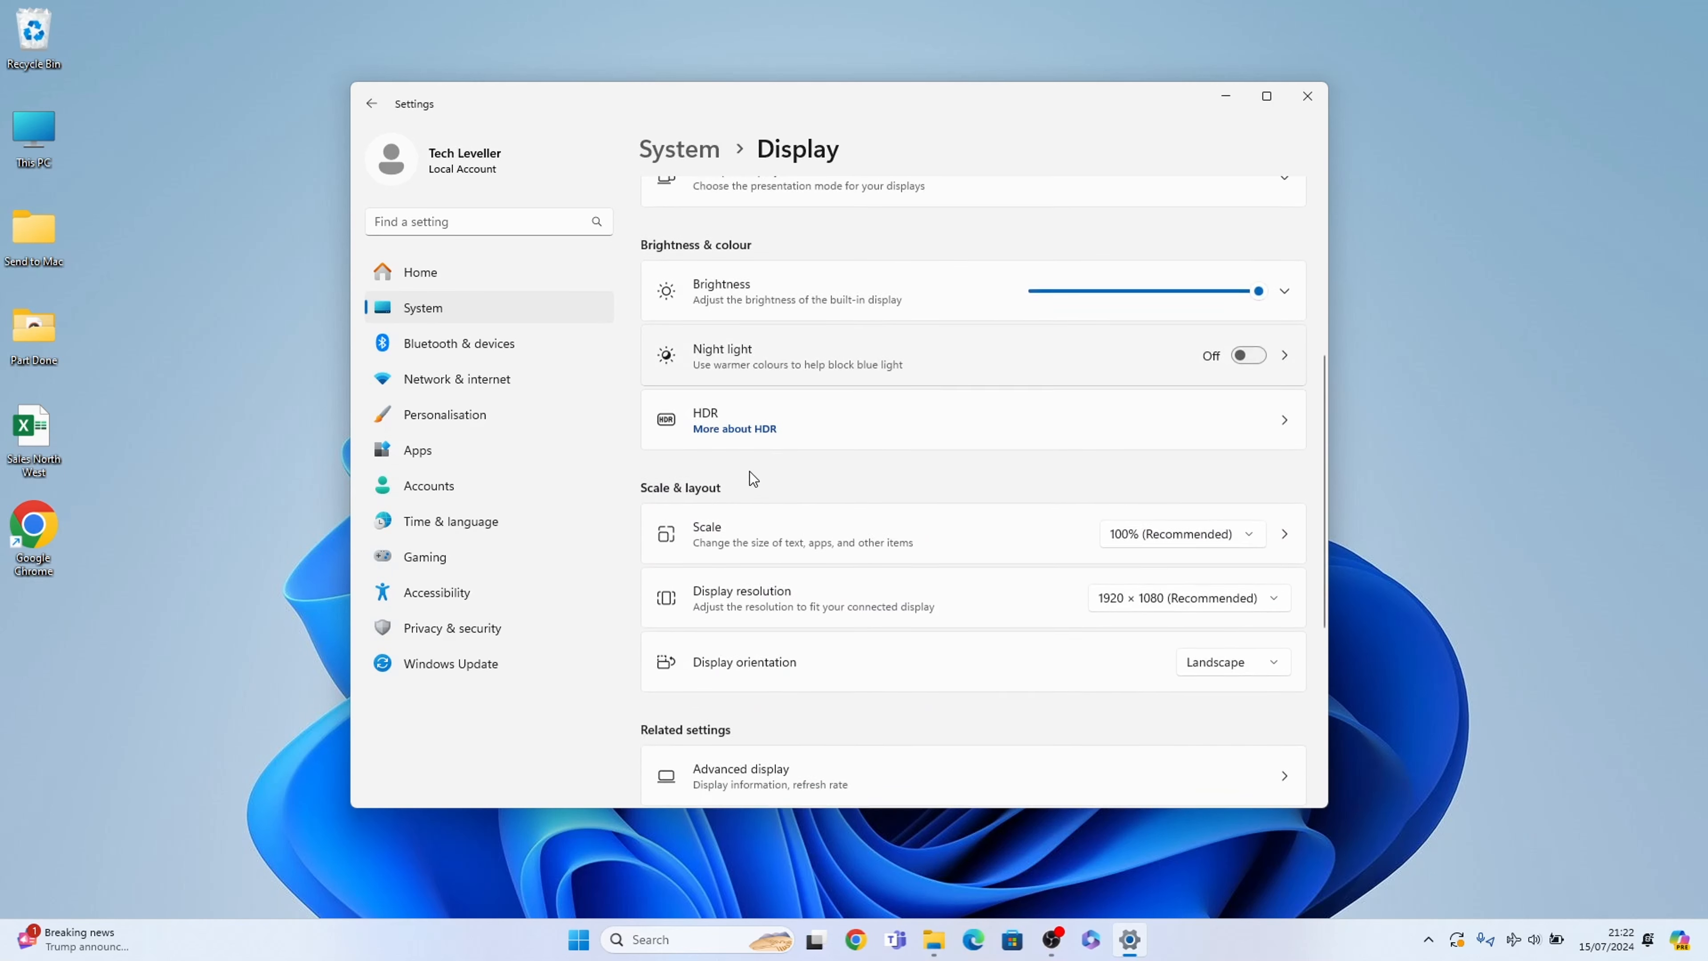
scroll(down, 3)
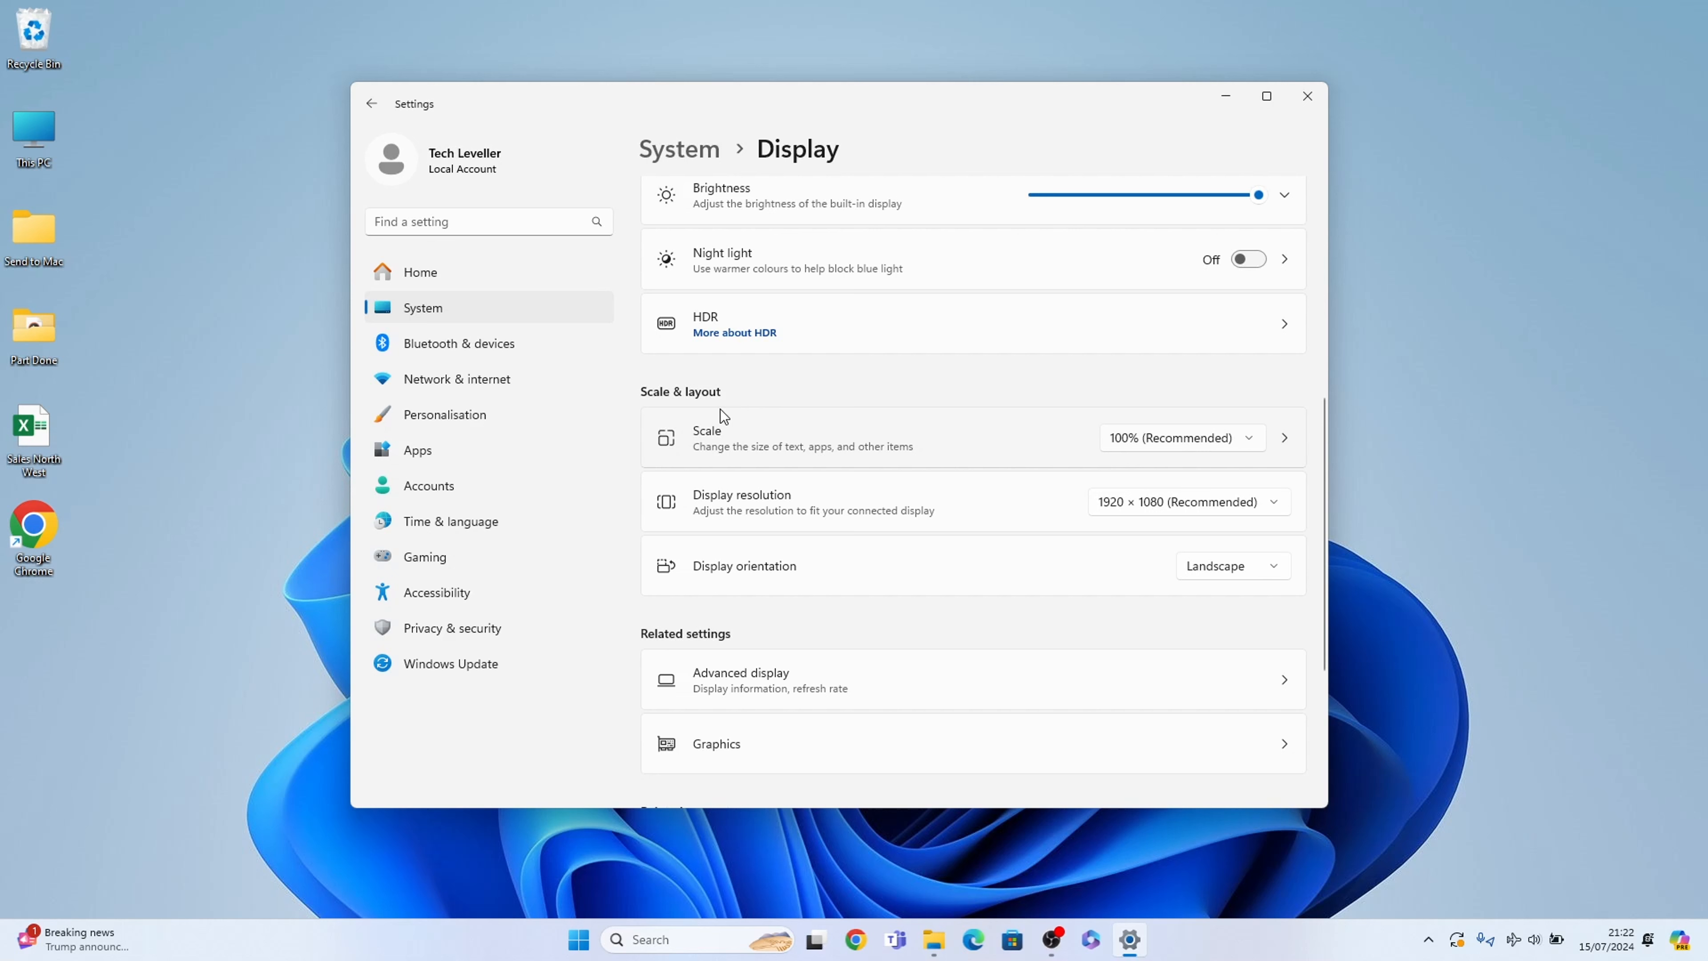
mouse_move(811, 390)
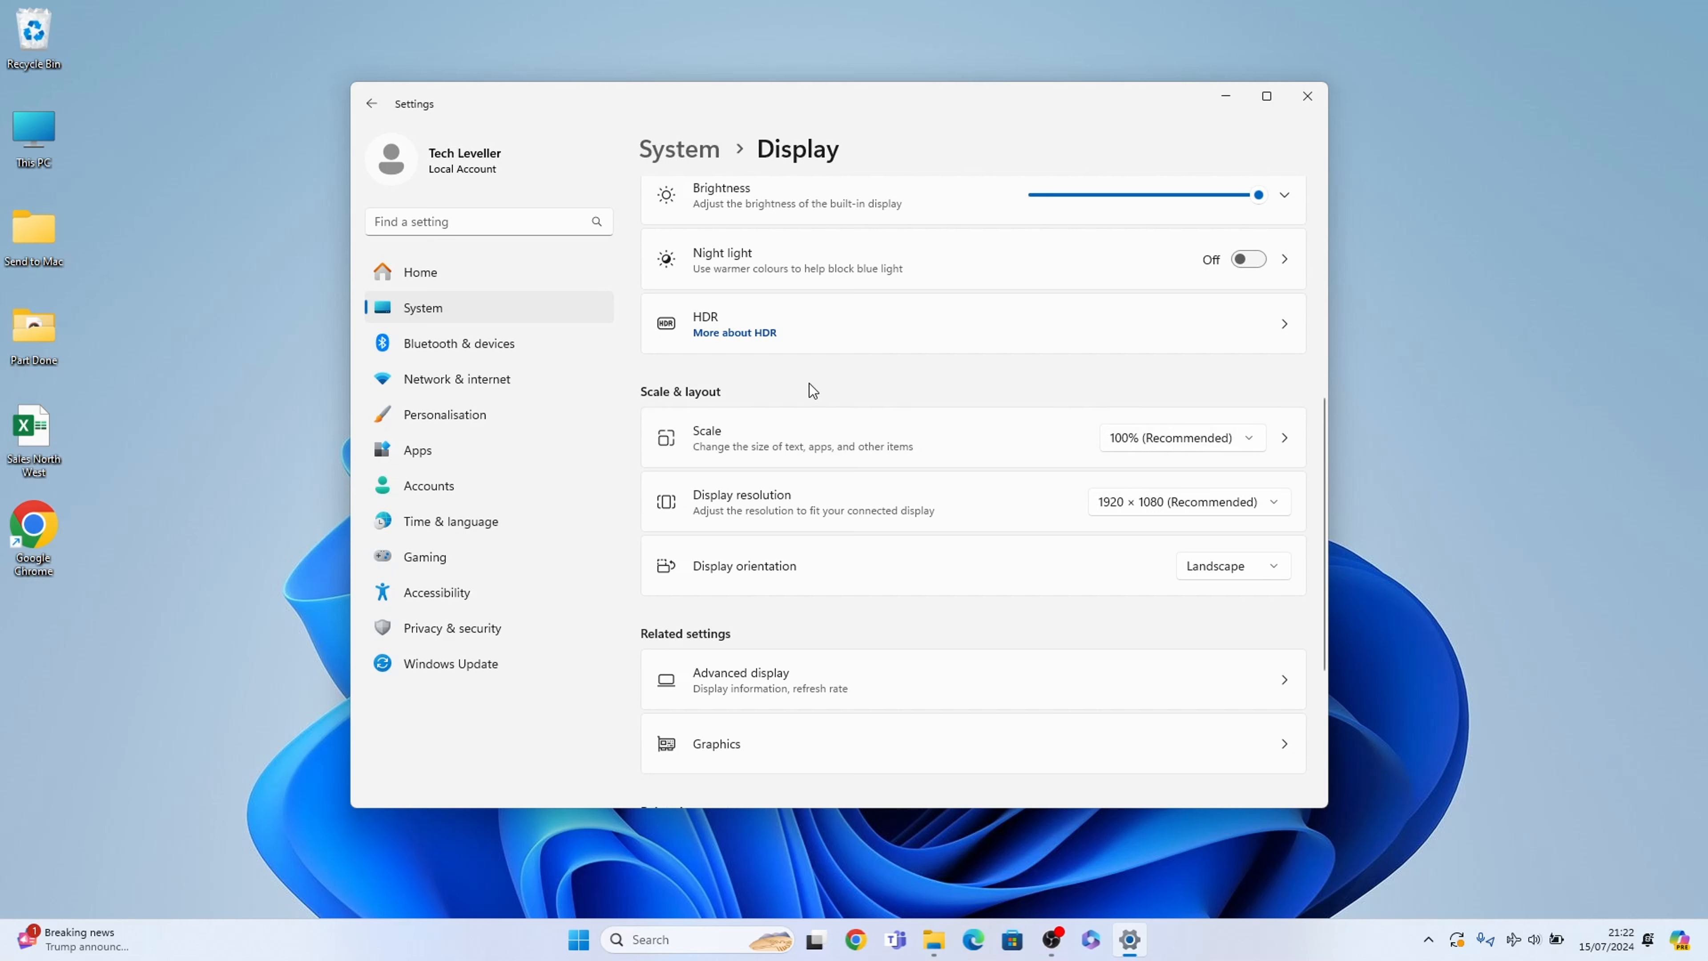
mouse_move(736, 594)
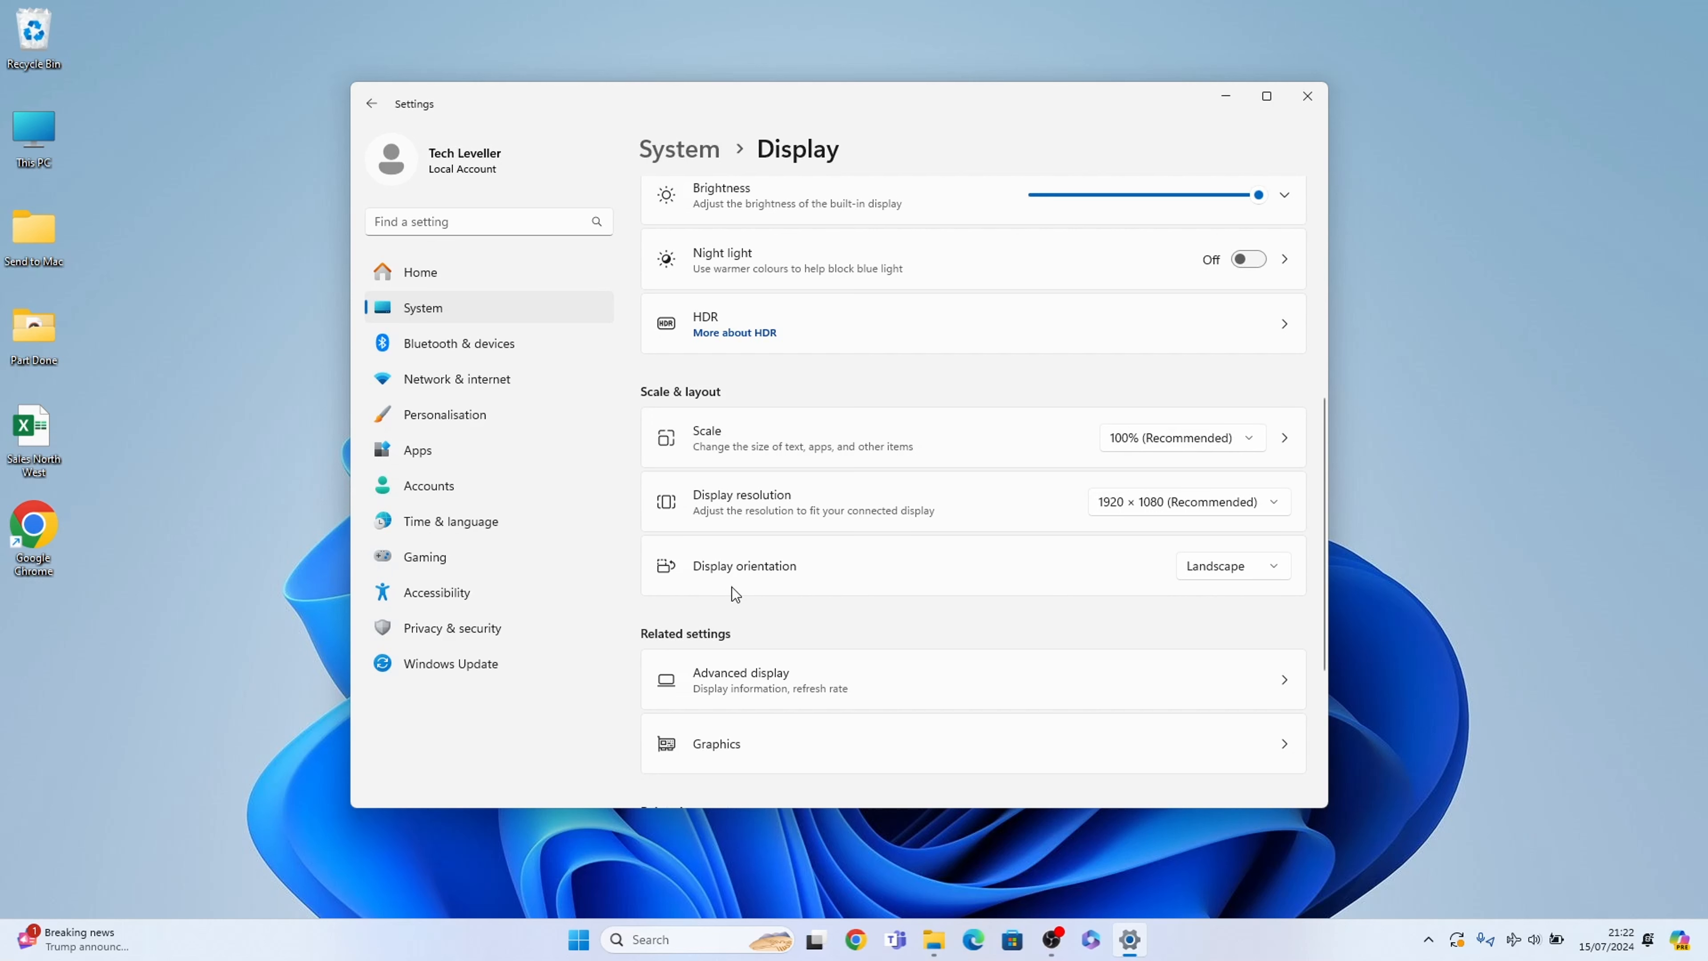
mouse_move(727, 583)
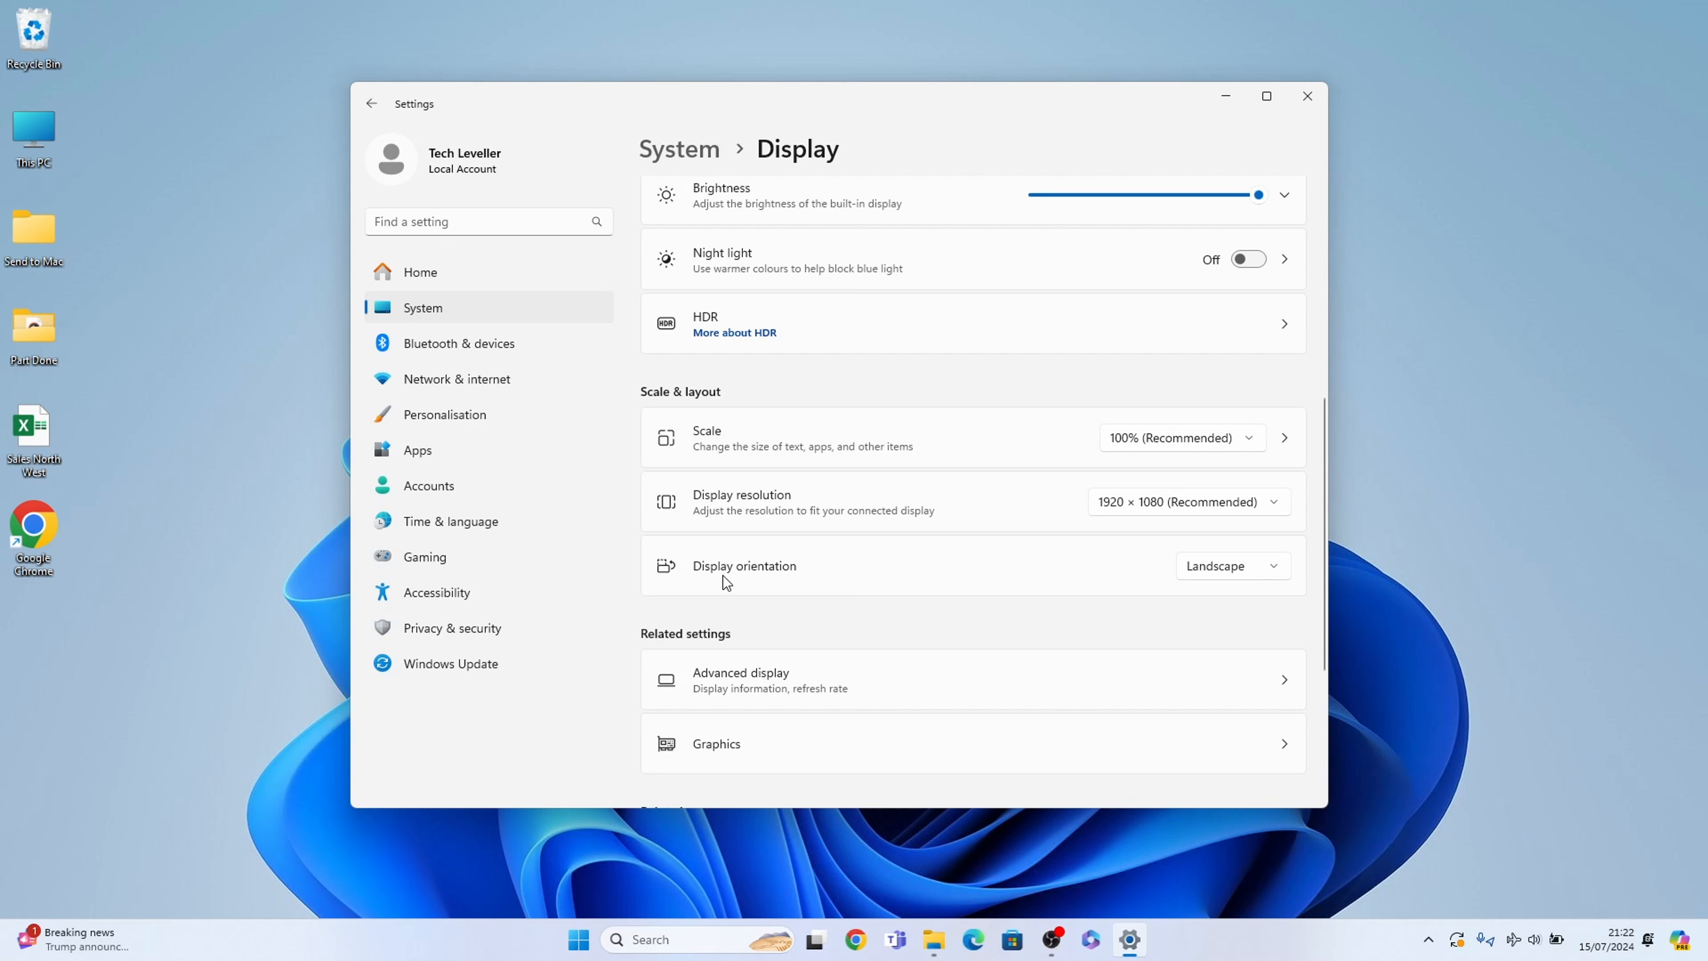
mouse_move(1207, 606)
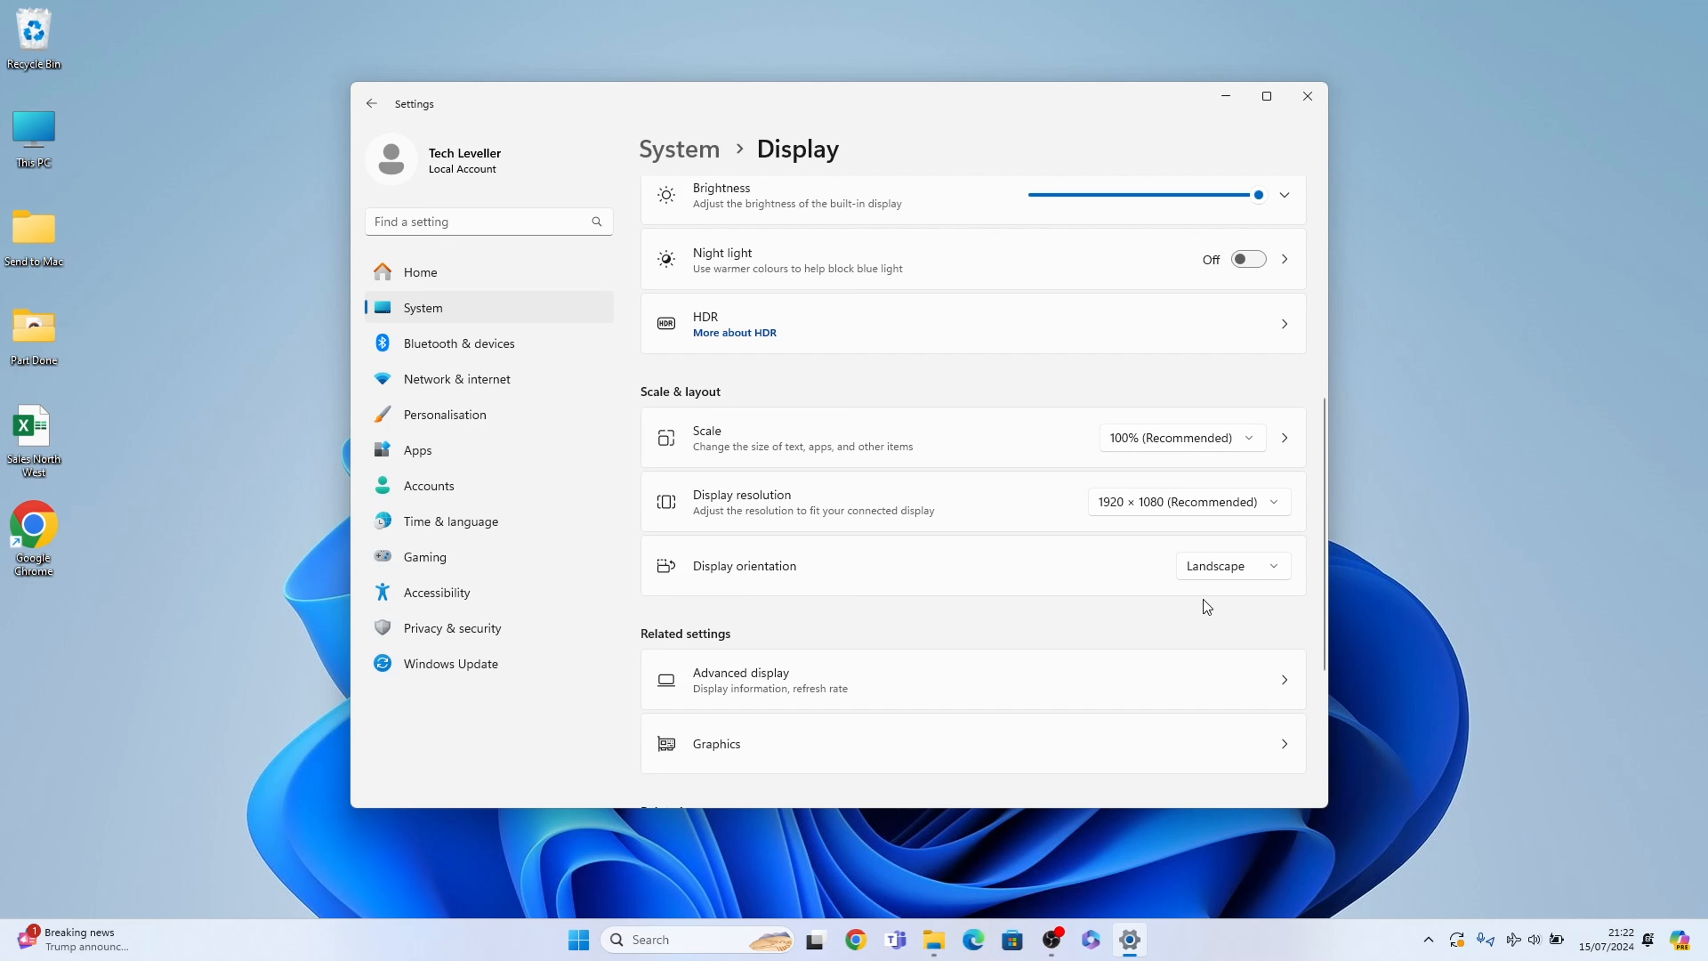
mouse_move(1264, 568)
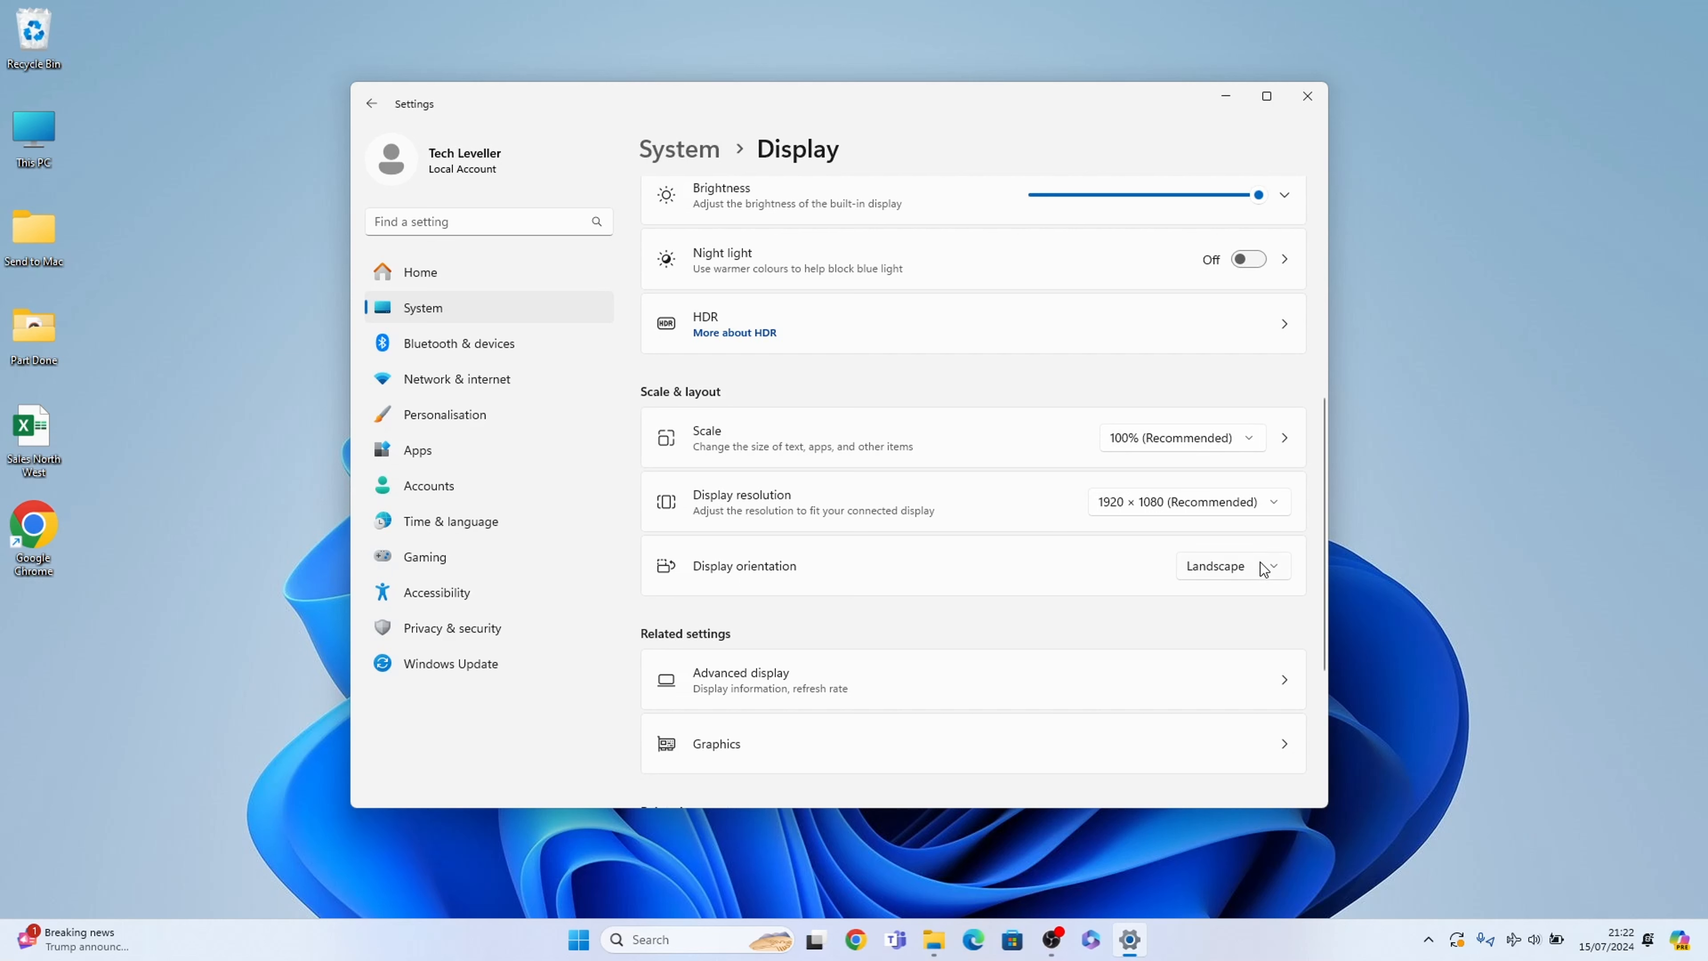
mouse_move(1260, 568)
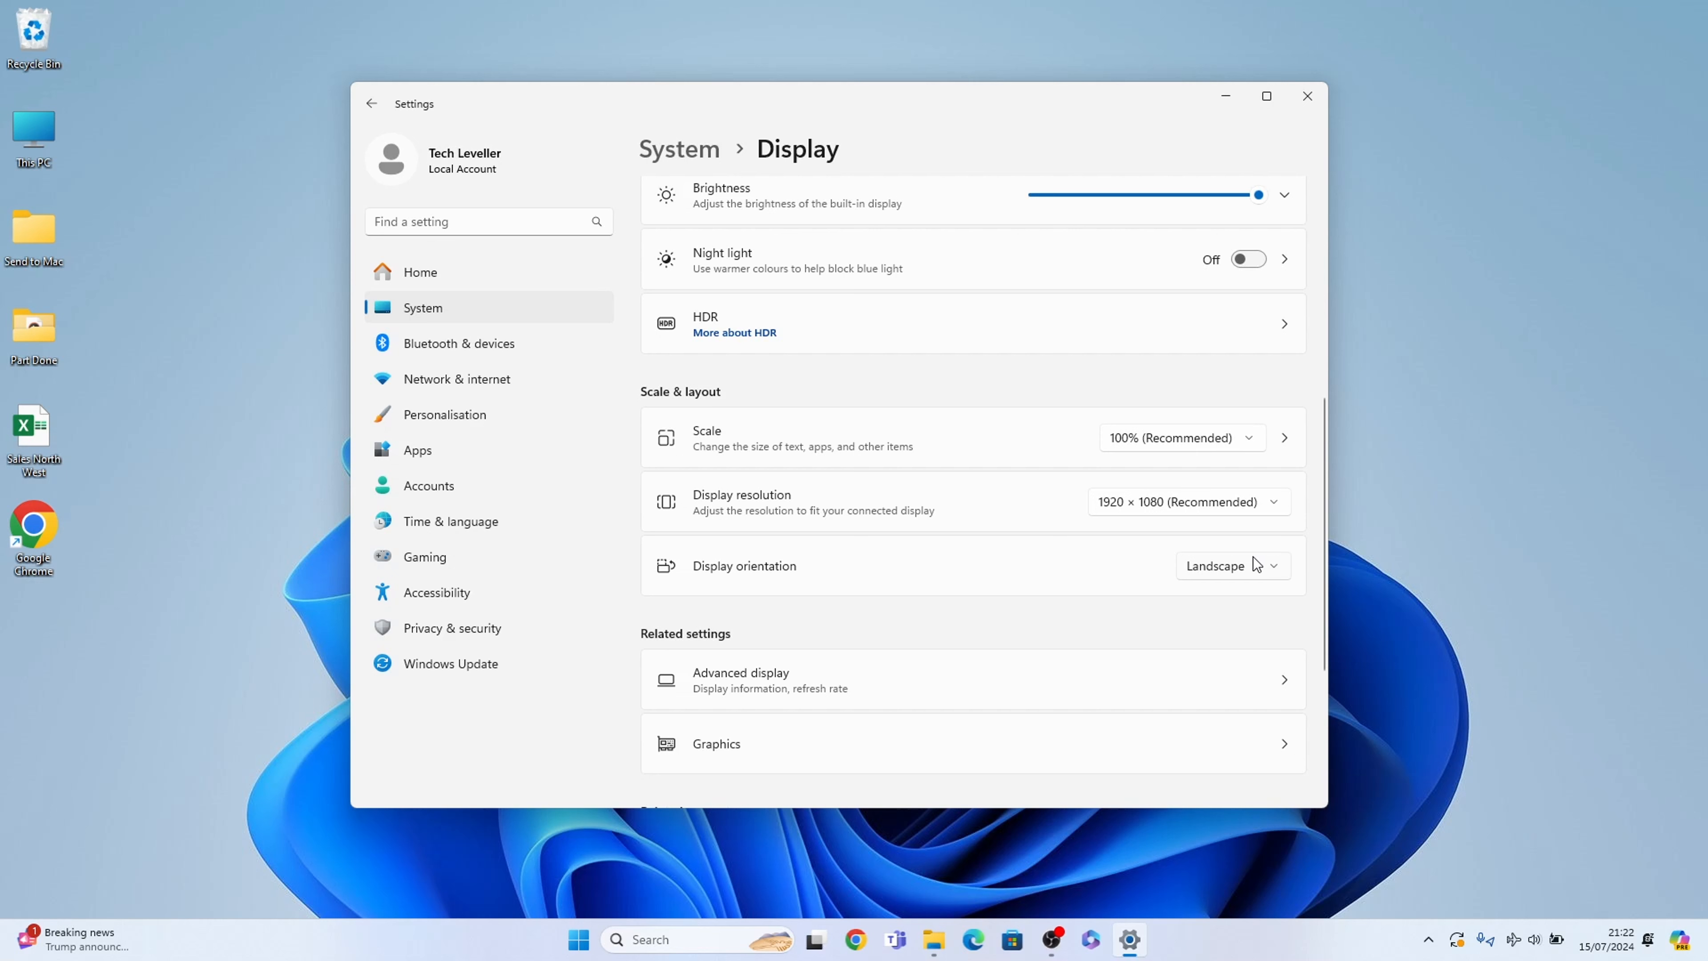
click(1232, 565)
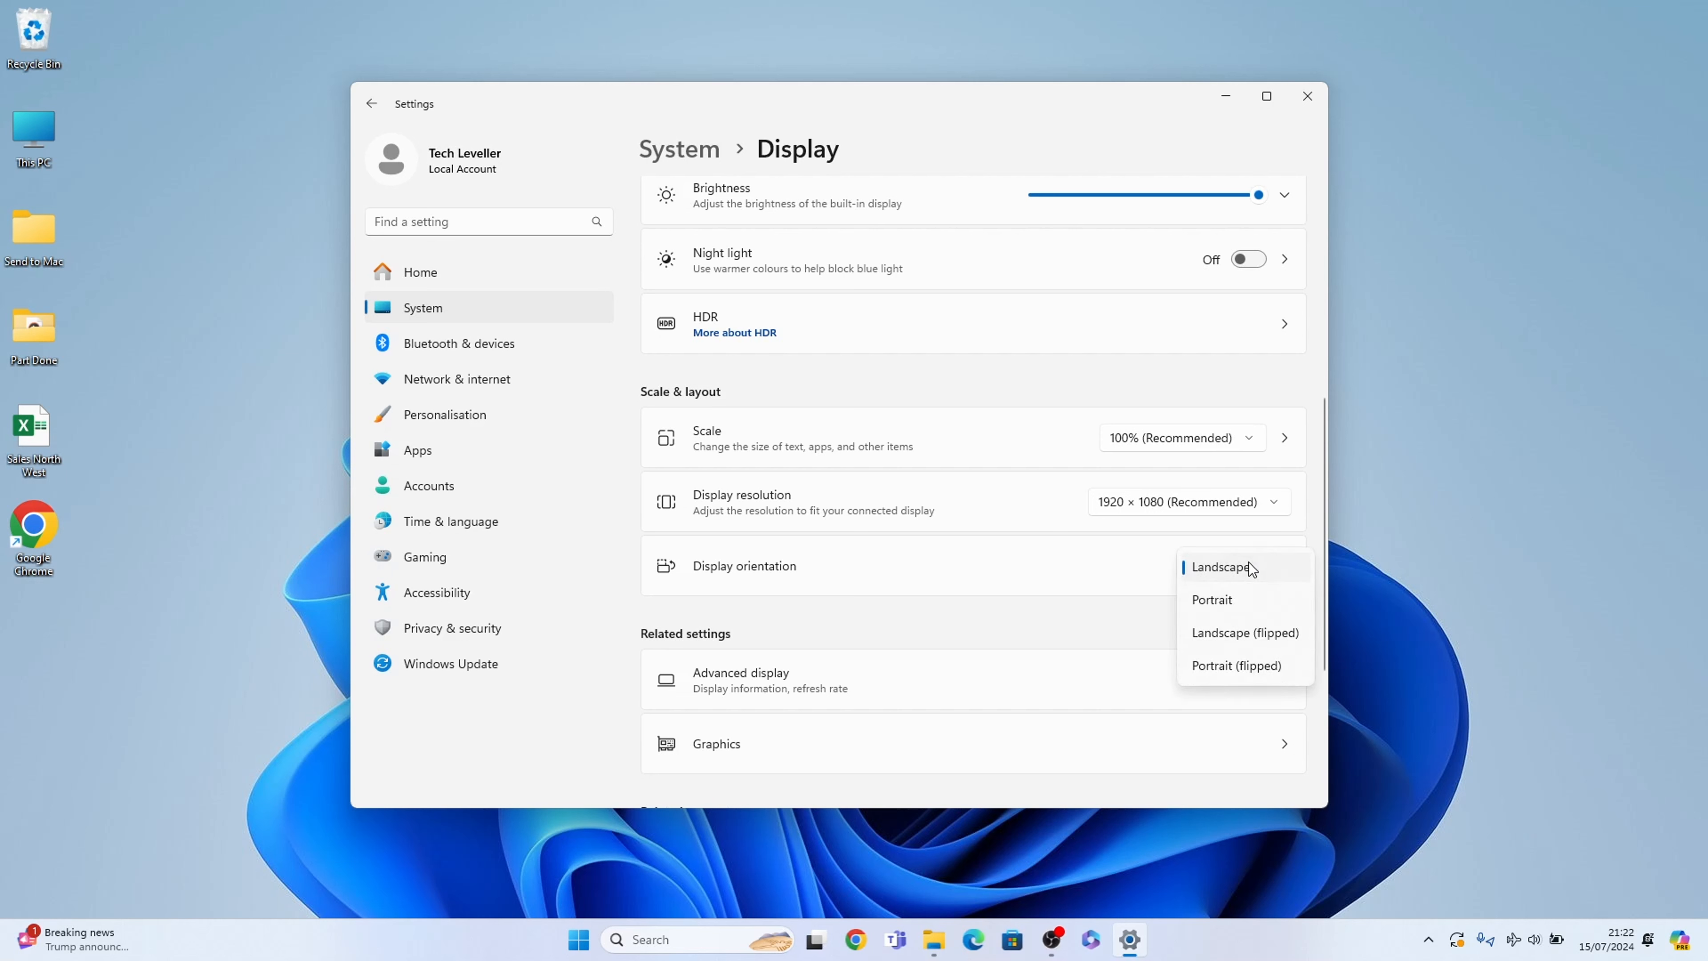
mouse_move(1236, 606)
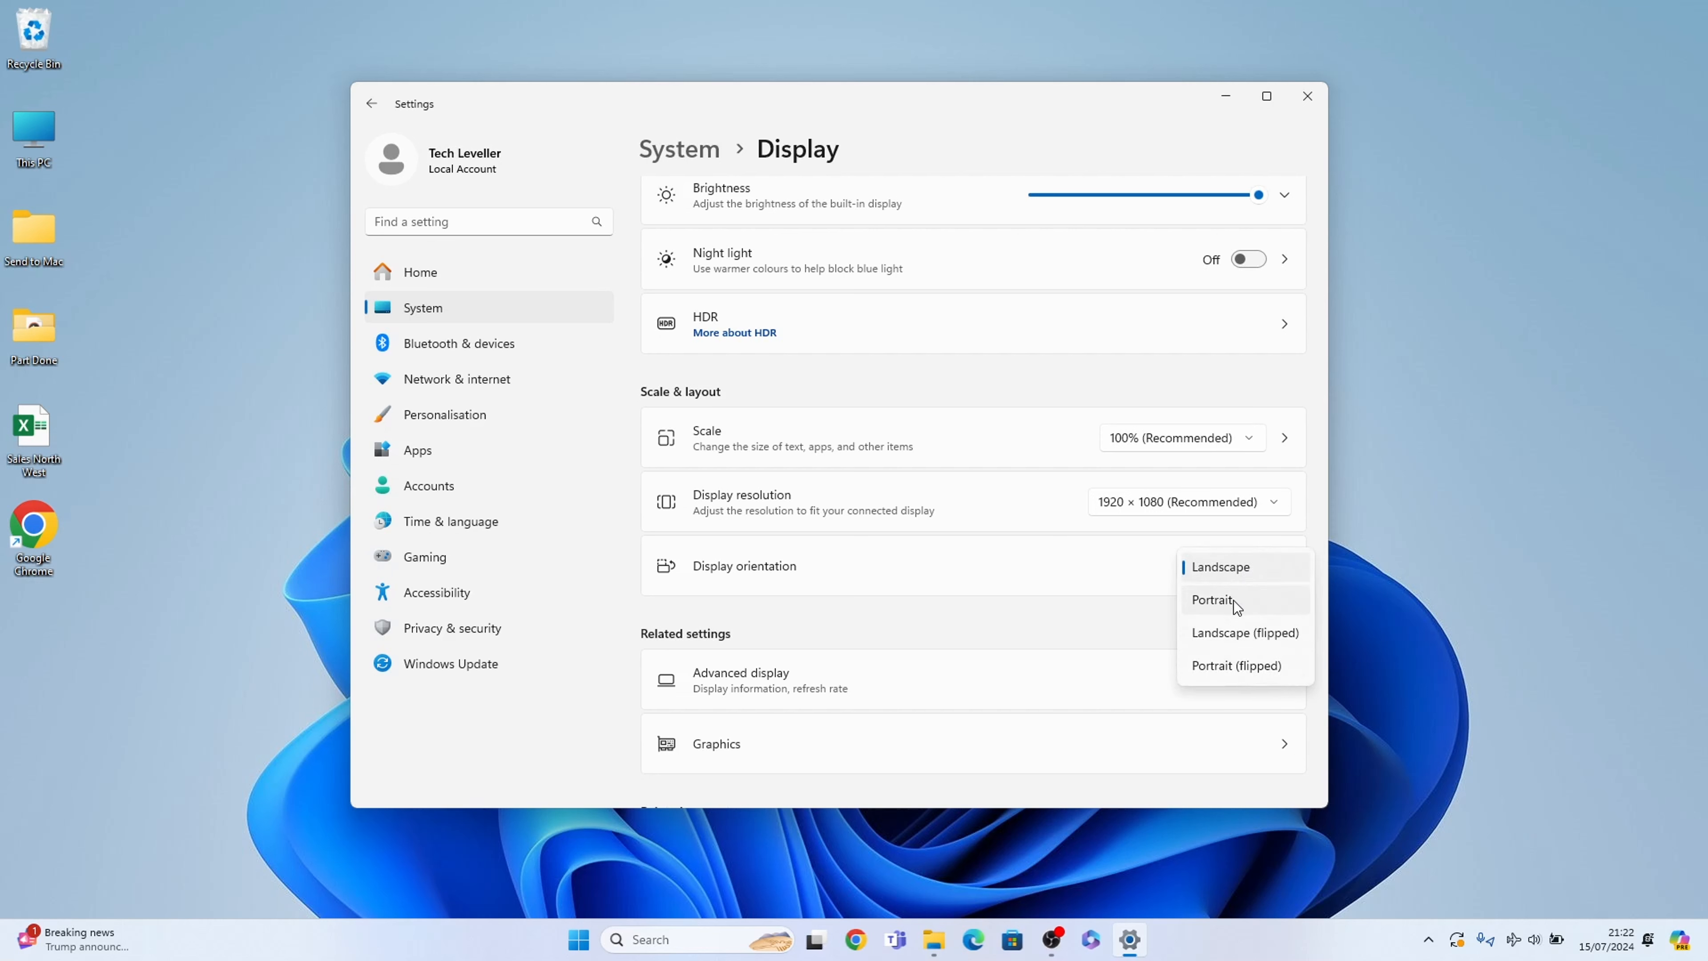
mouse_move(1229, 666)
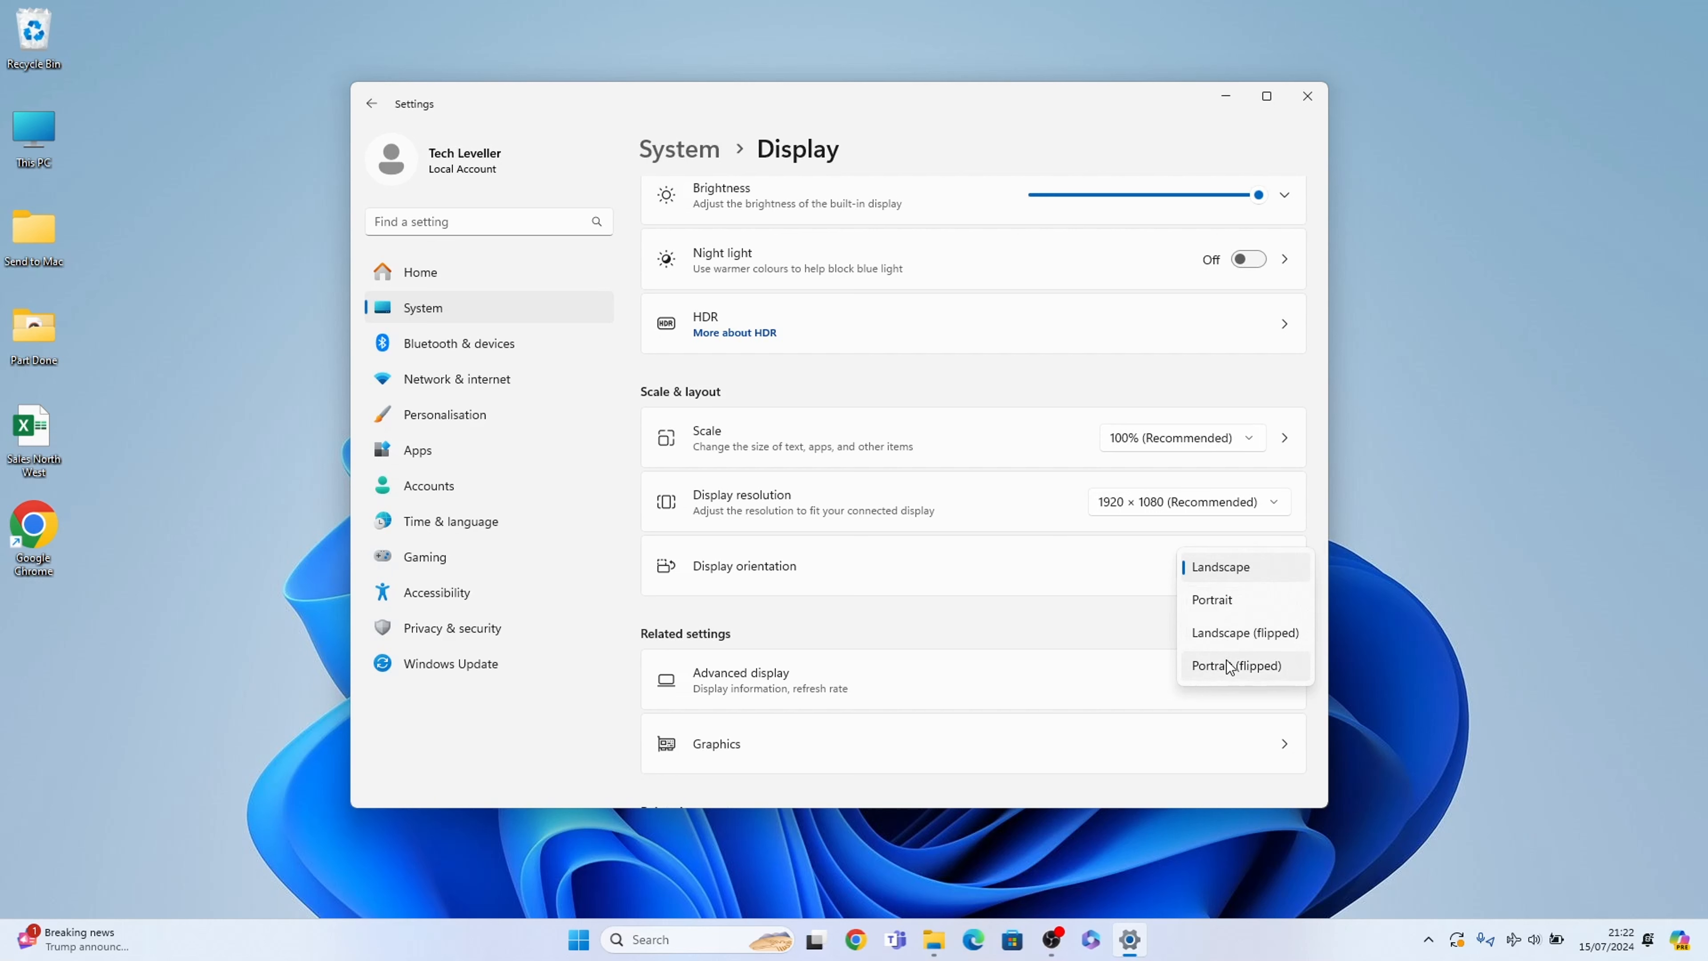
mouse_move(1212, 598)
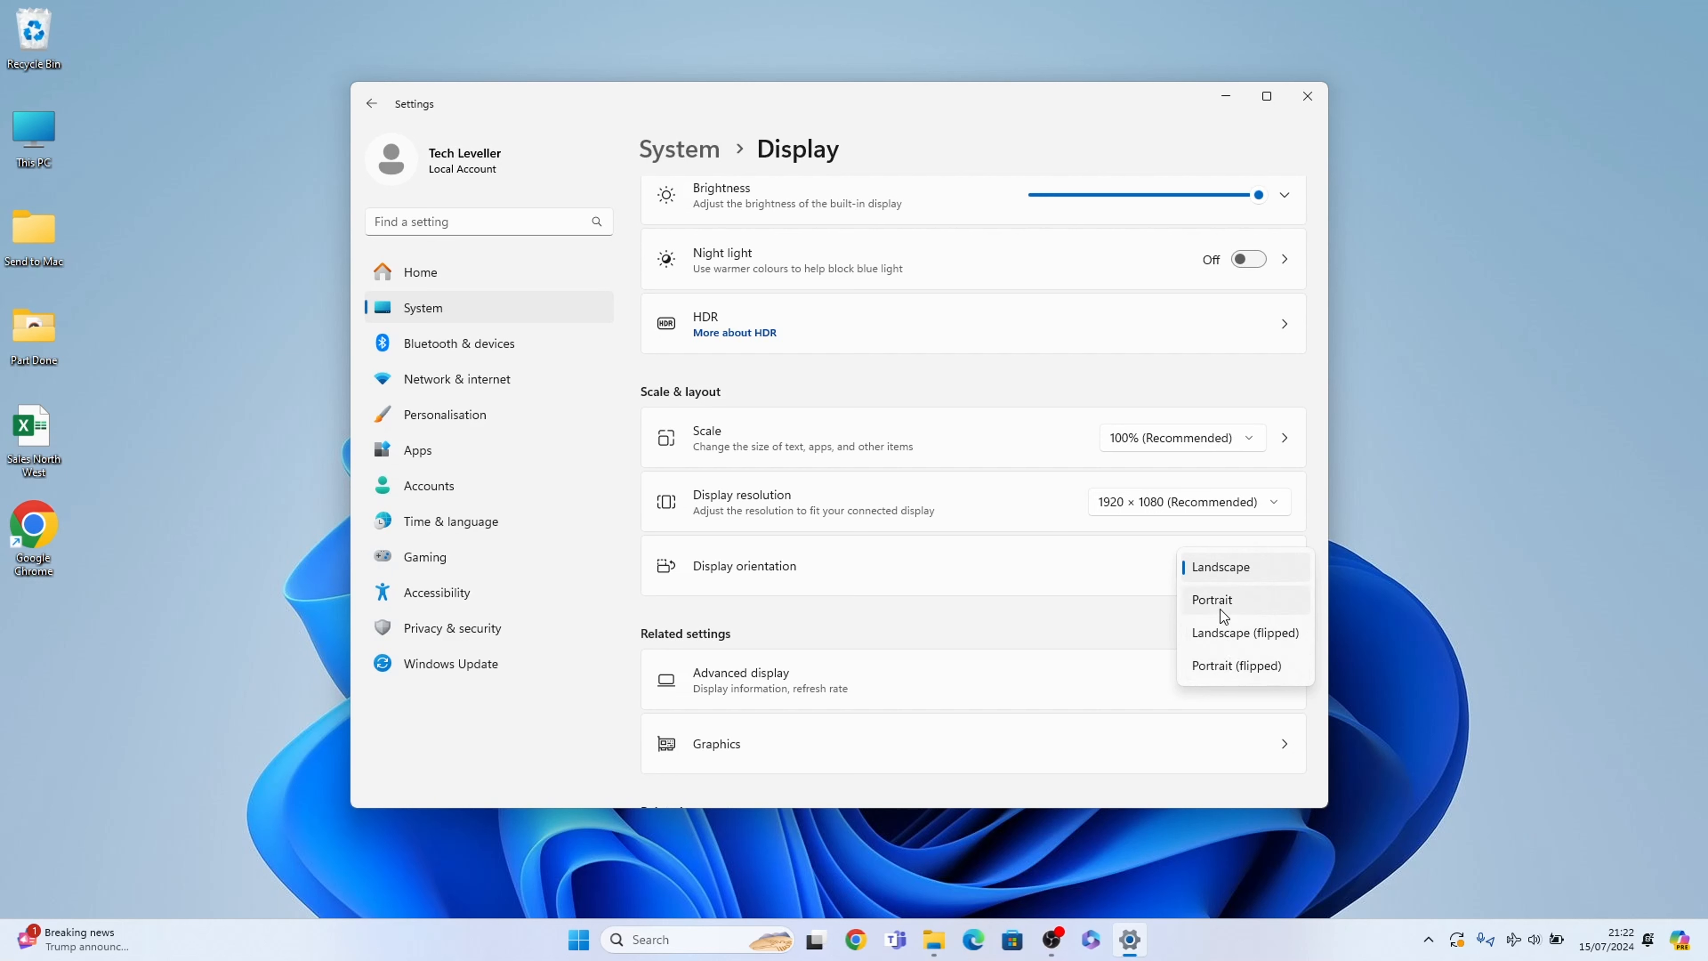
mouse_move(1223, 616)
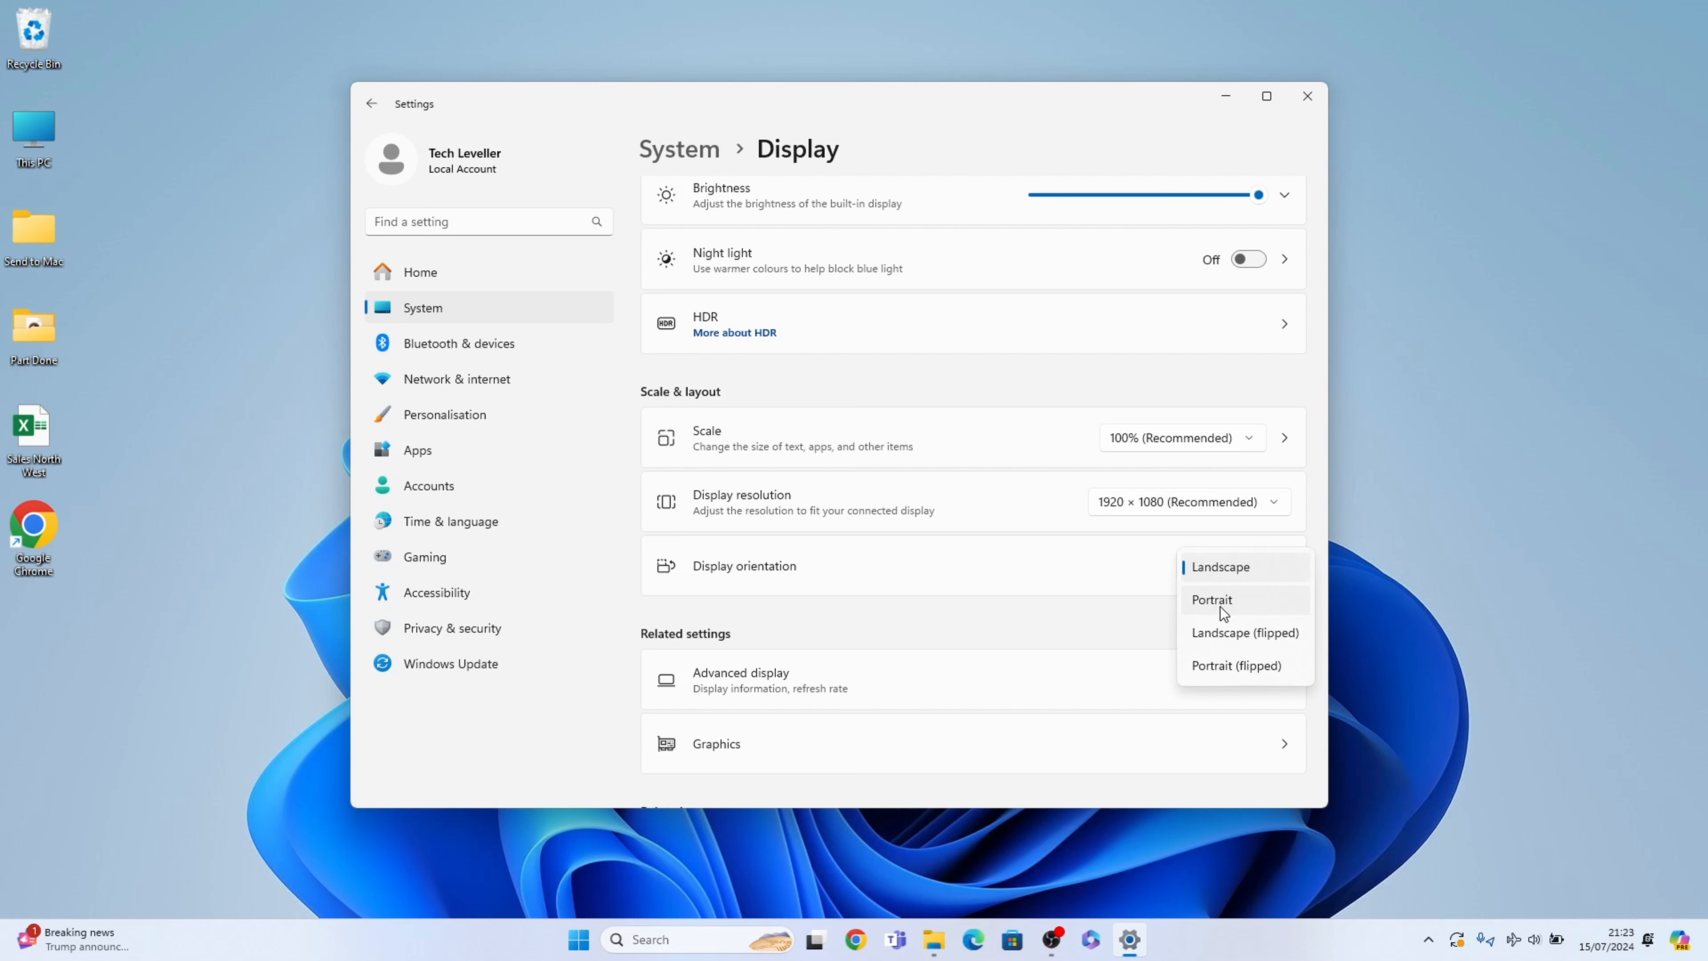
Set orientation to Portrait, then revert to Landscape in the confirmation dialog
click(1212, 599)
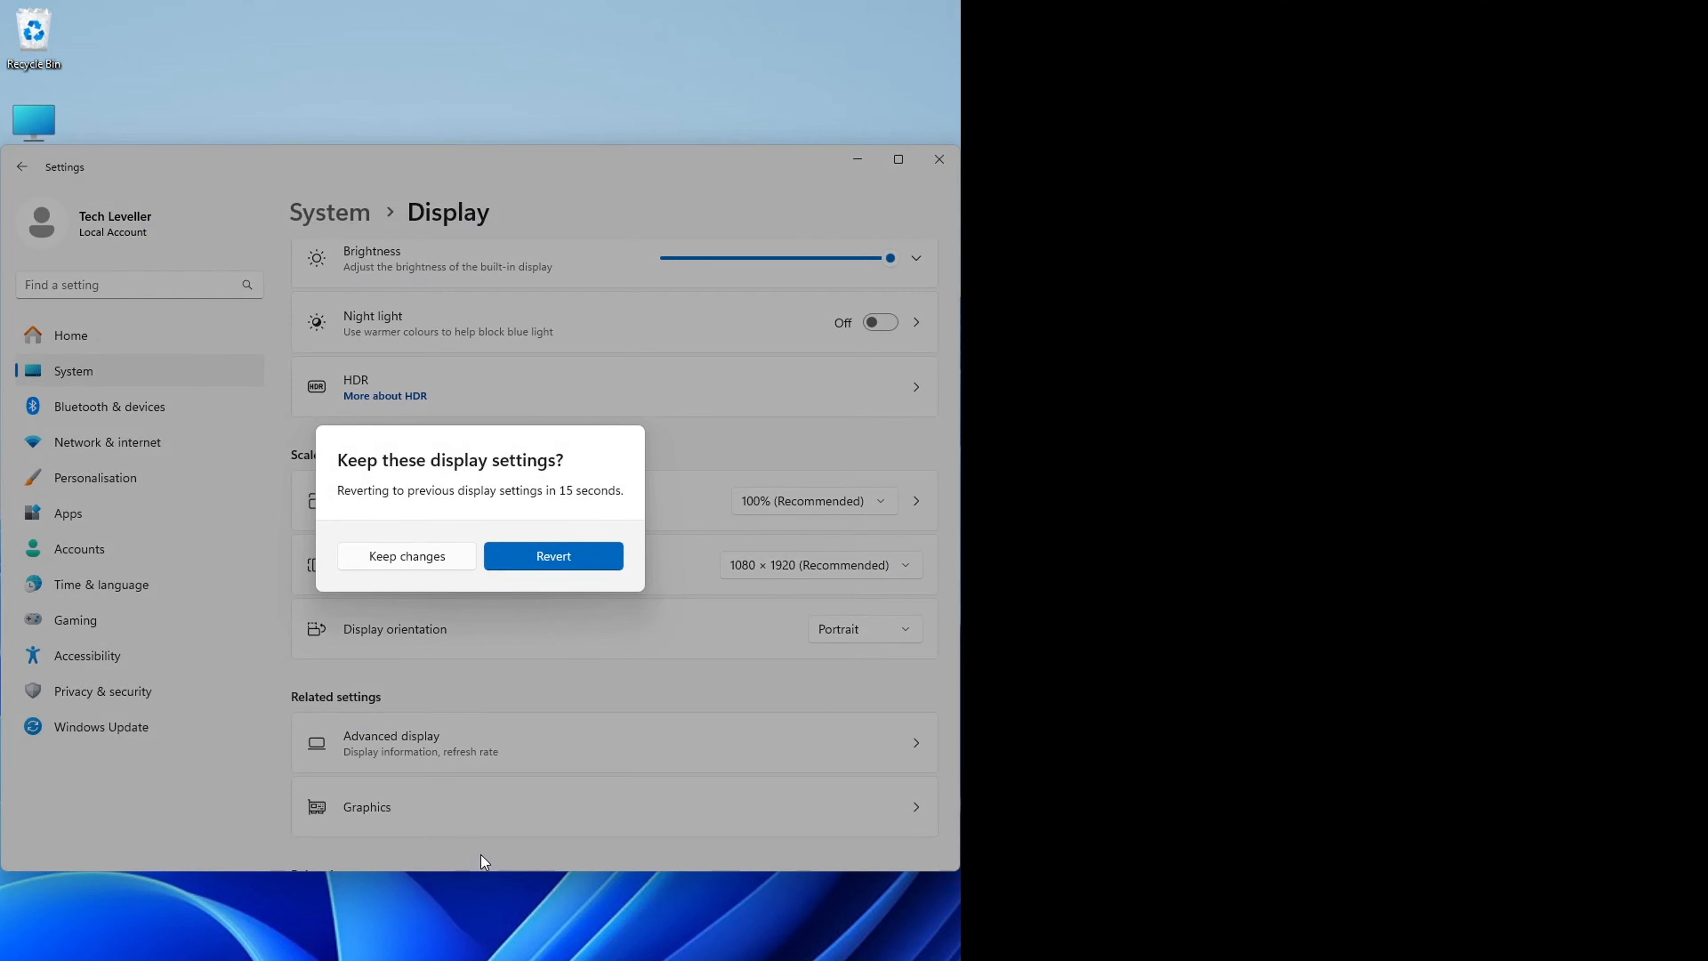
mouse_move(595, 728)
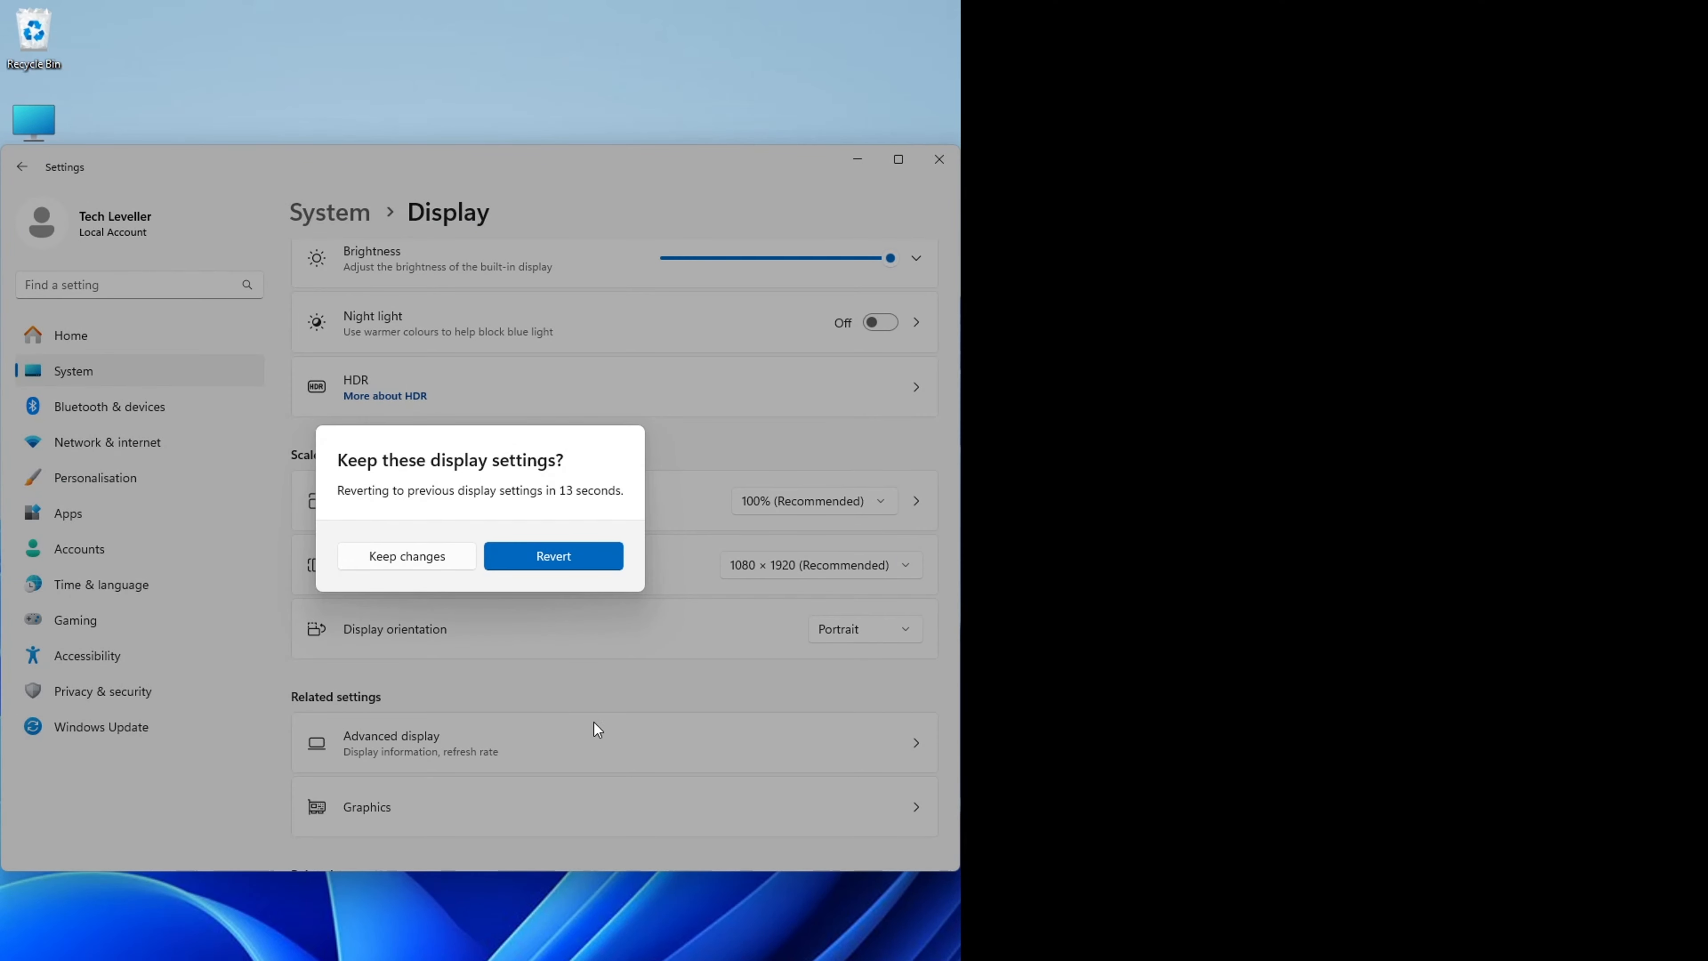
mouse_move(564, 555)
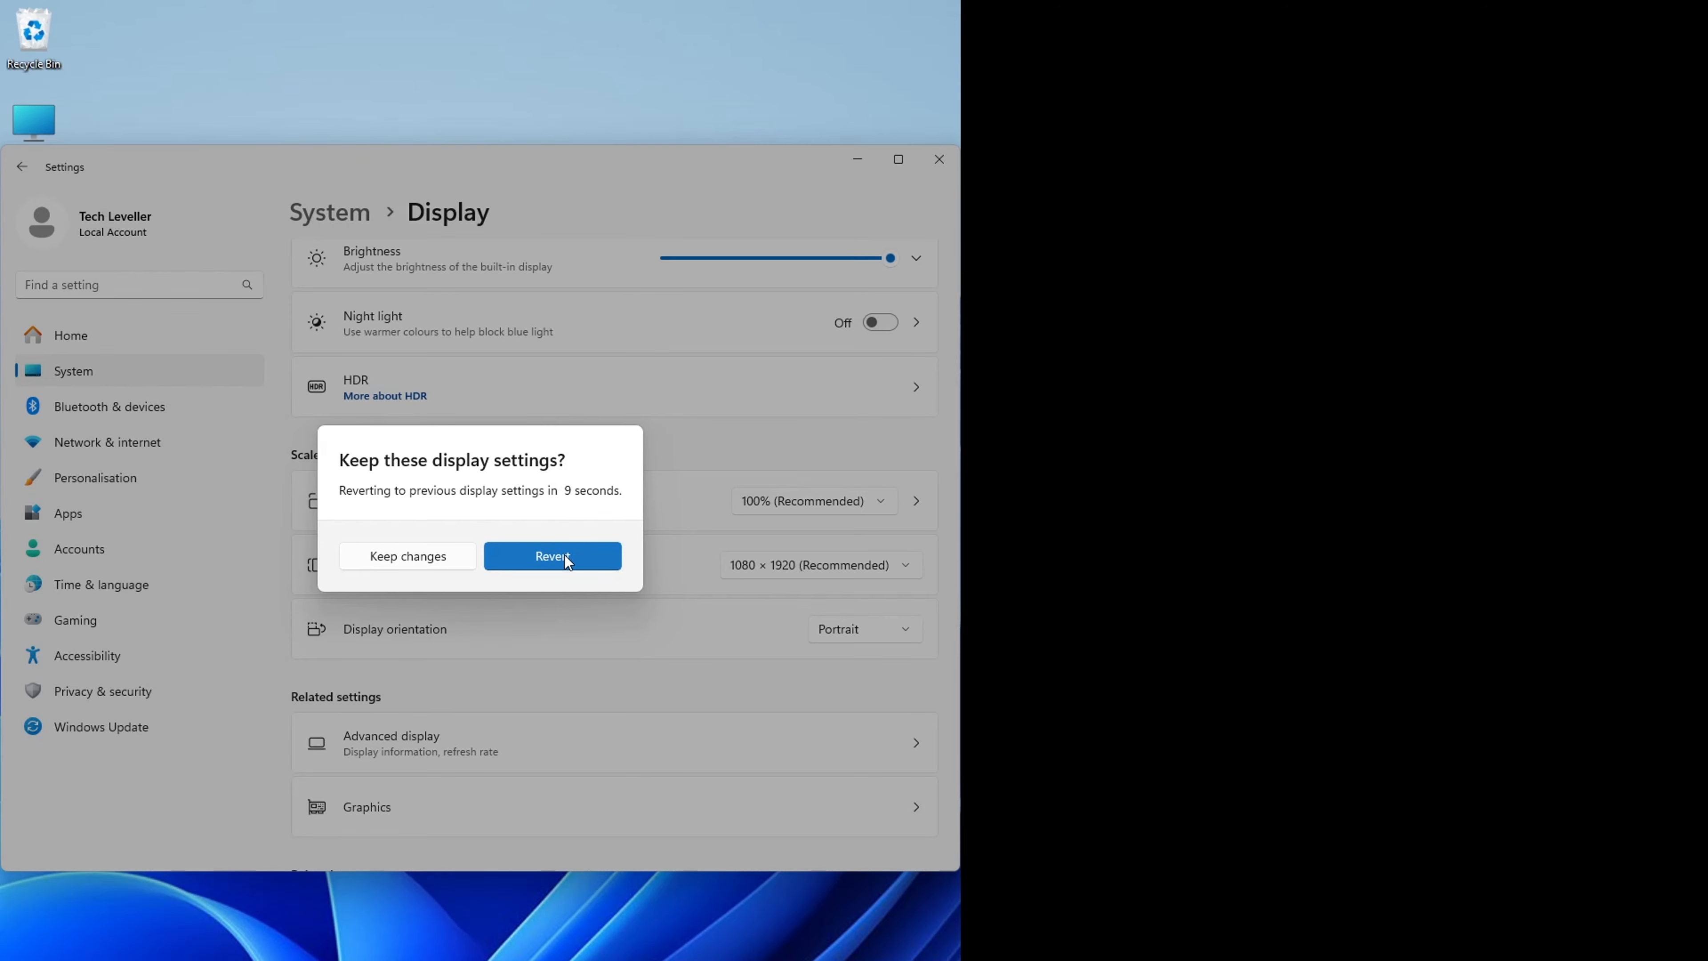
click(551, 555)
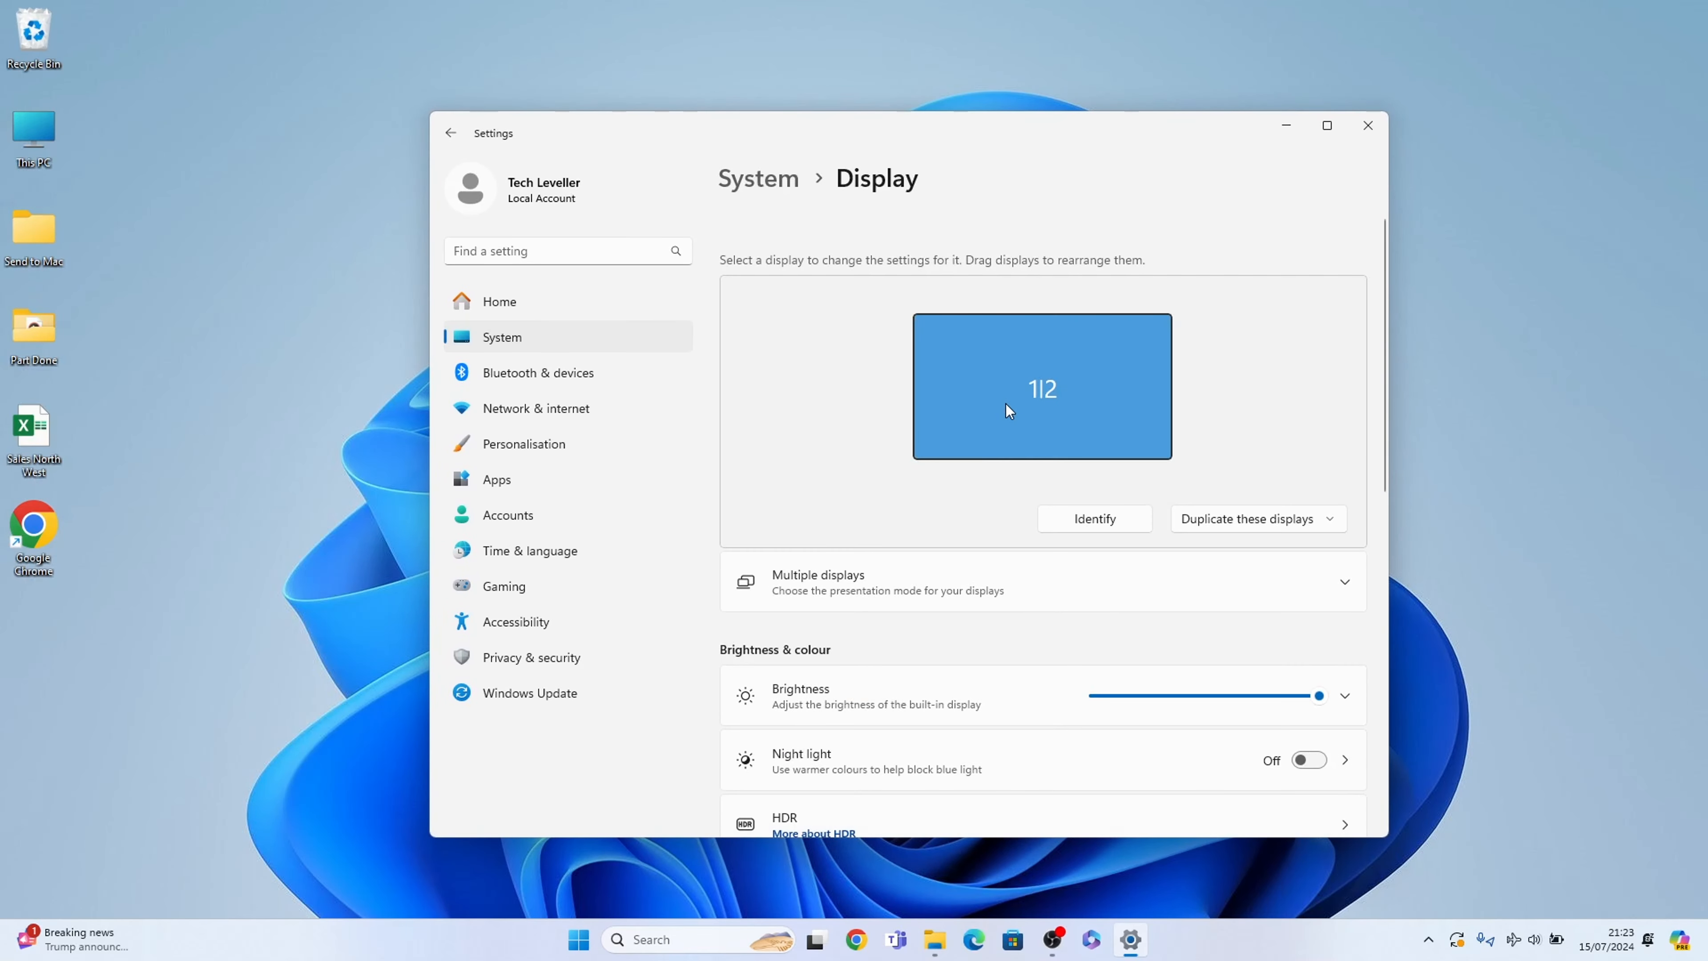
mouse_move(1006, 448)
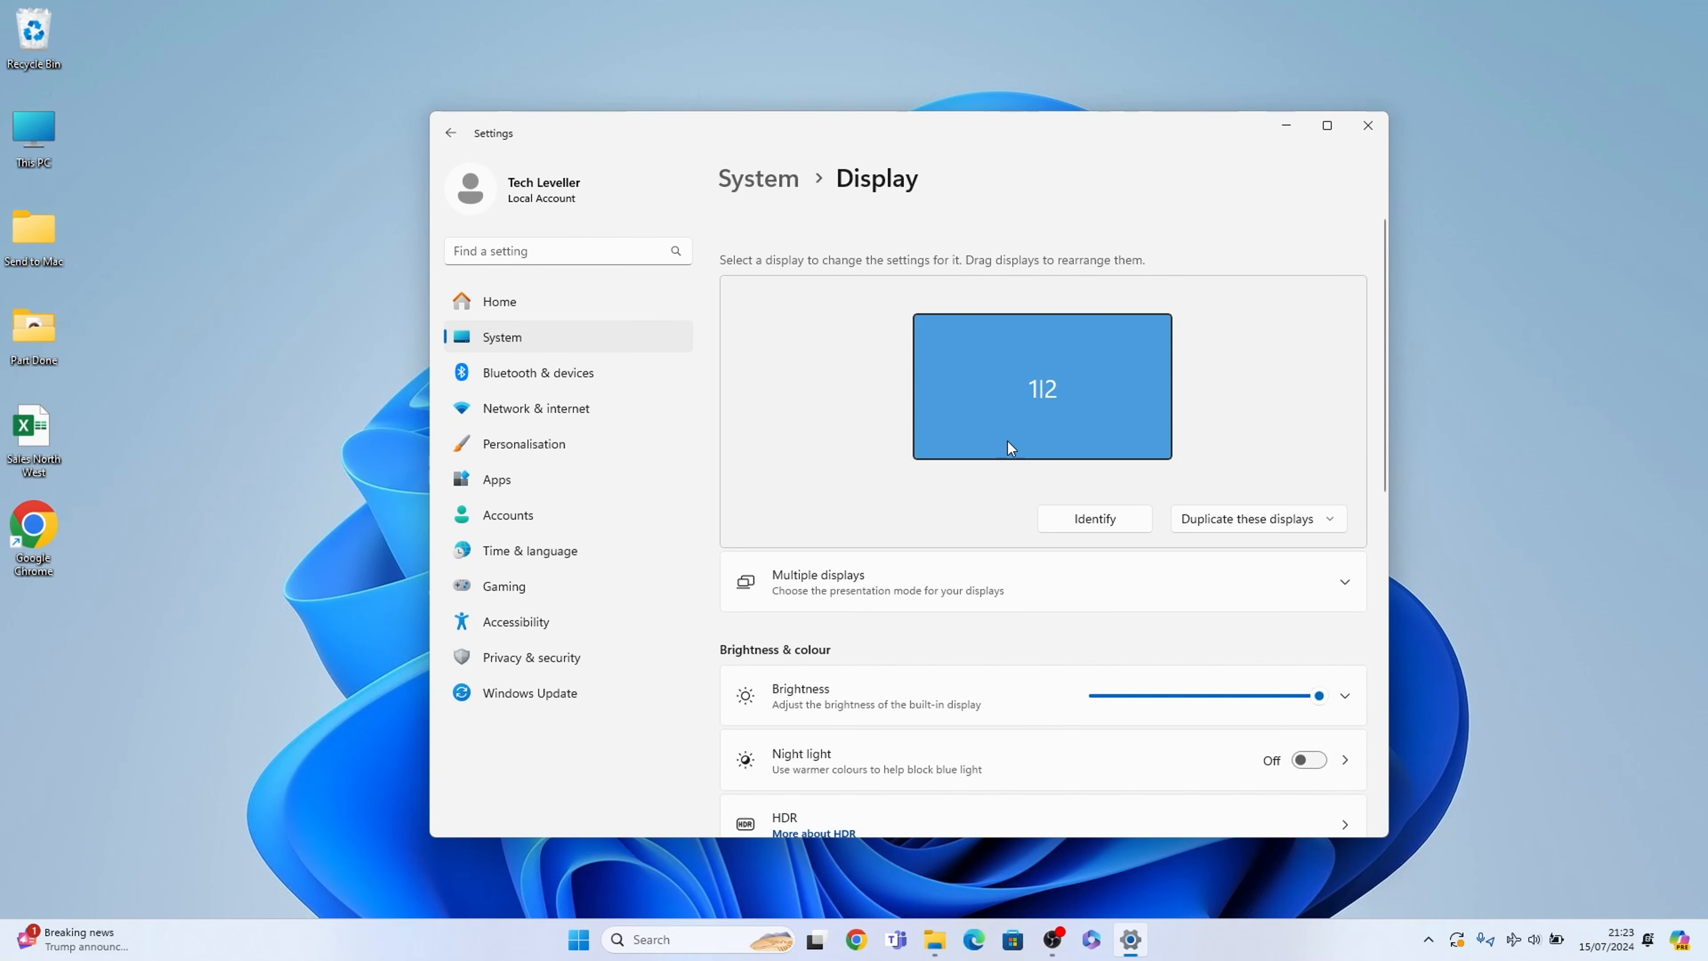
mouse_move(1063, 417)
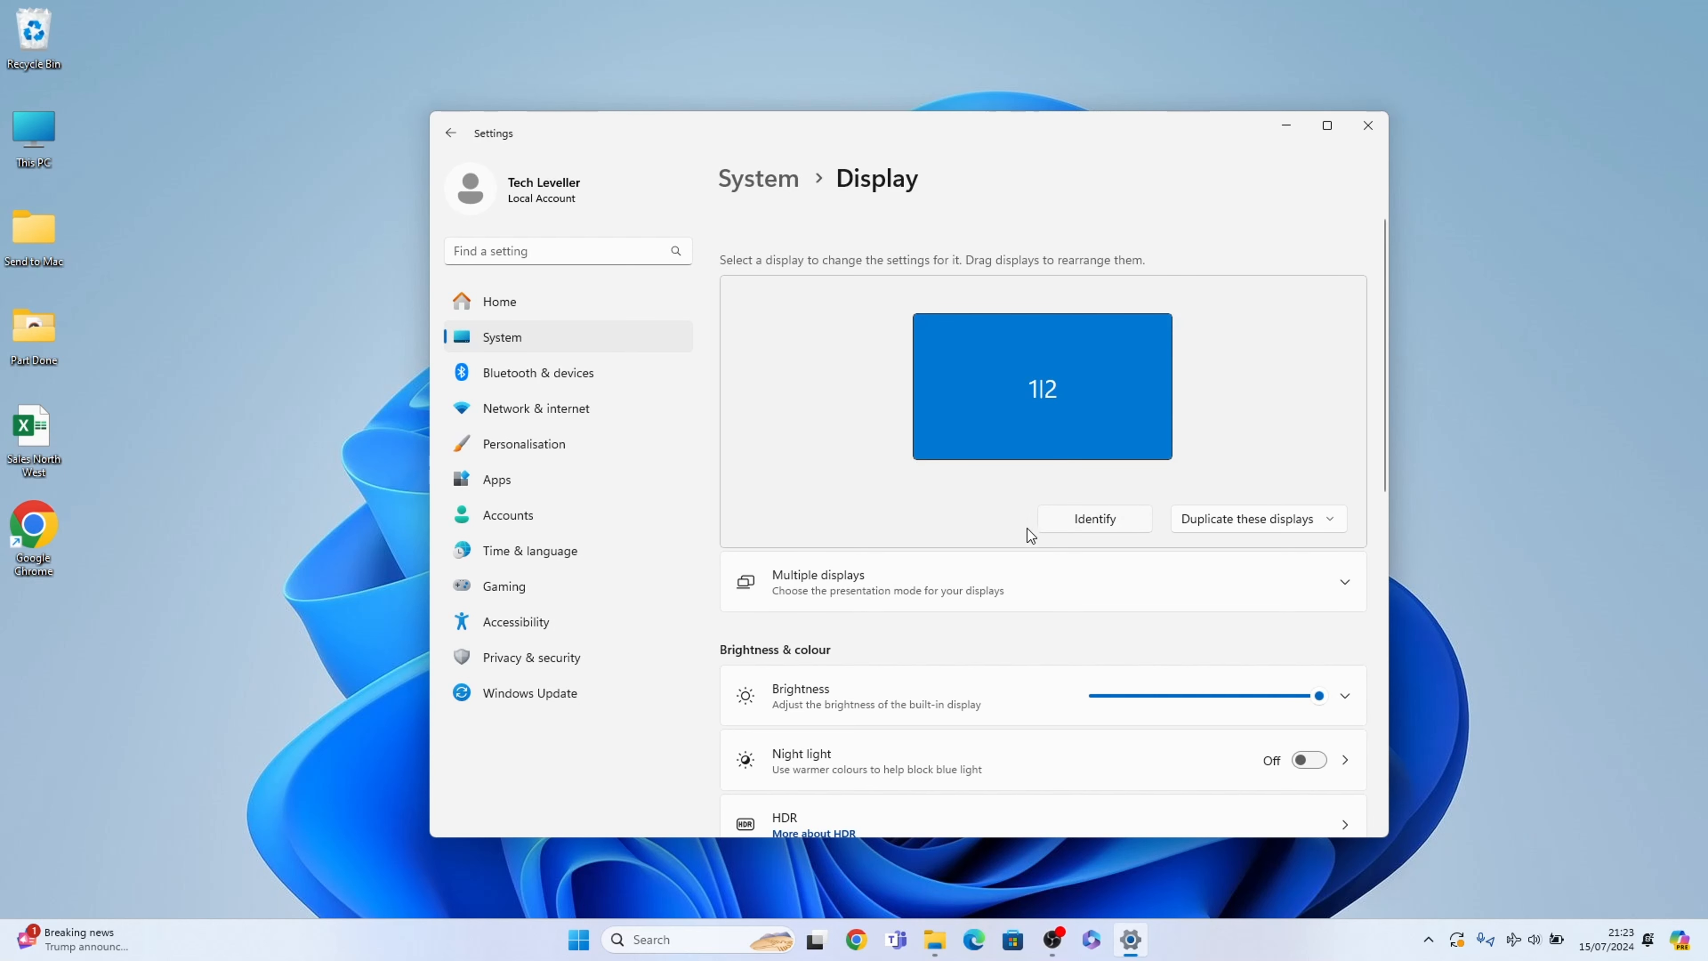
scroll(down, 3)
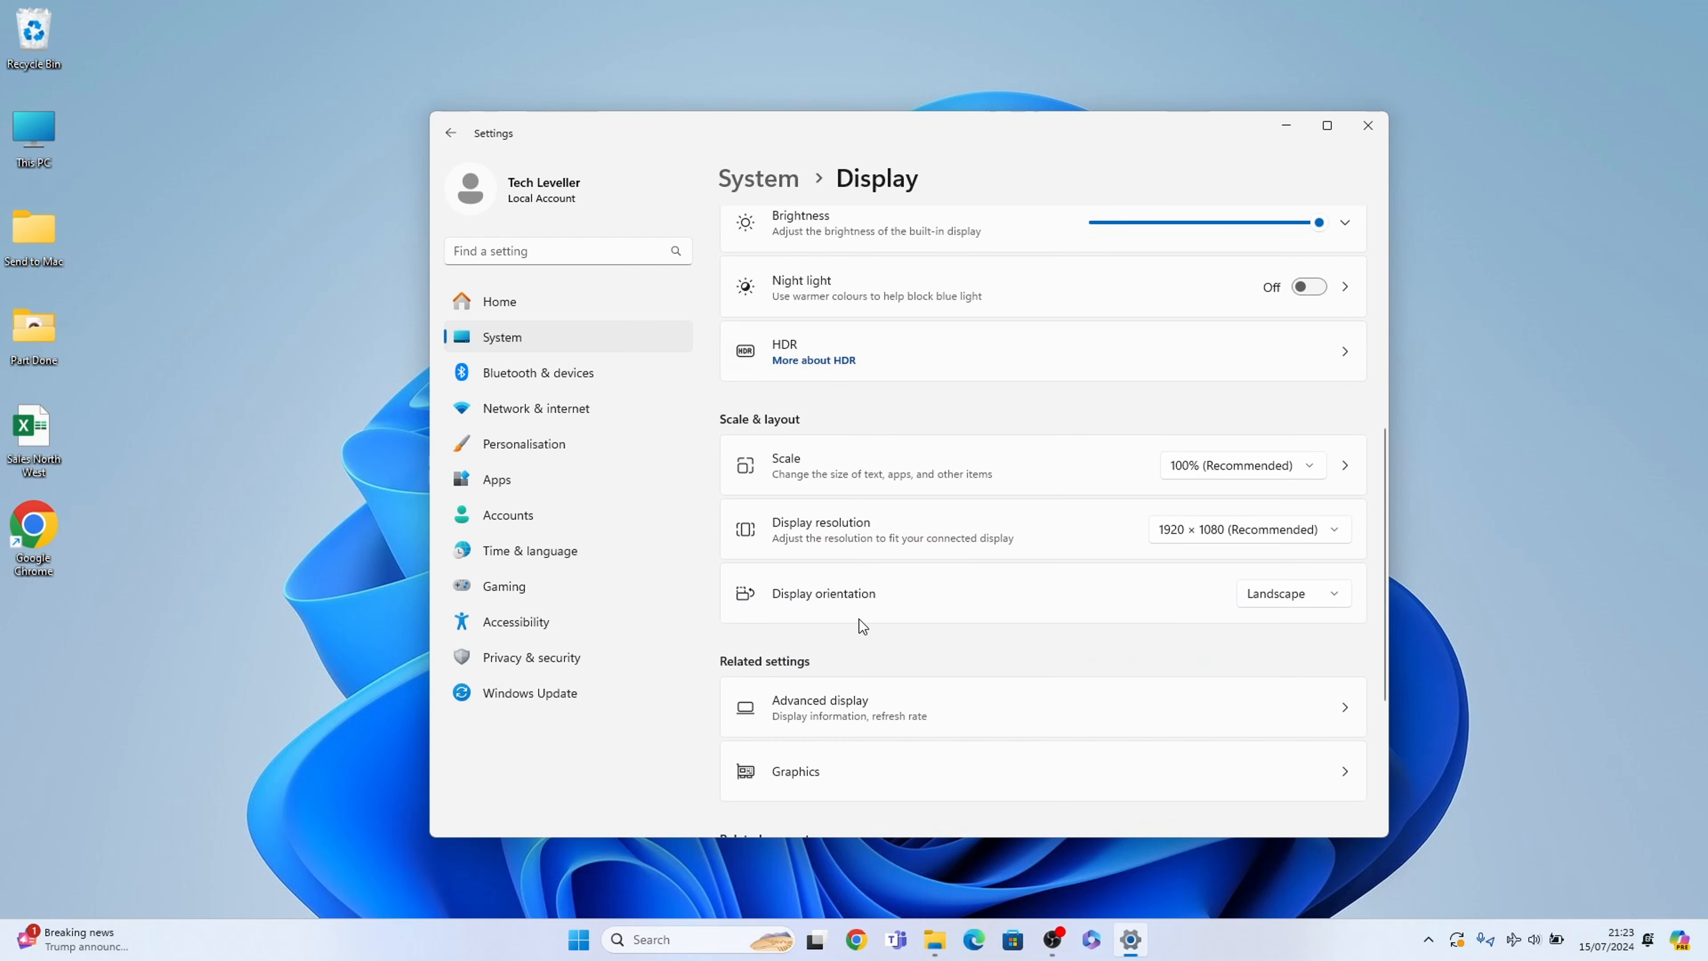
mouse_move(919, 606)
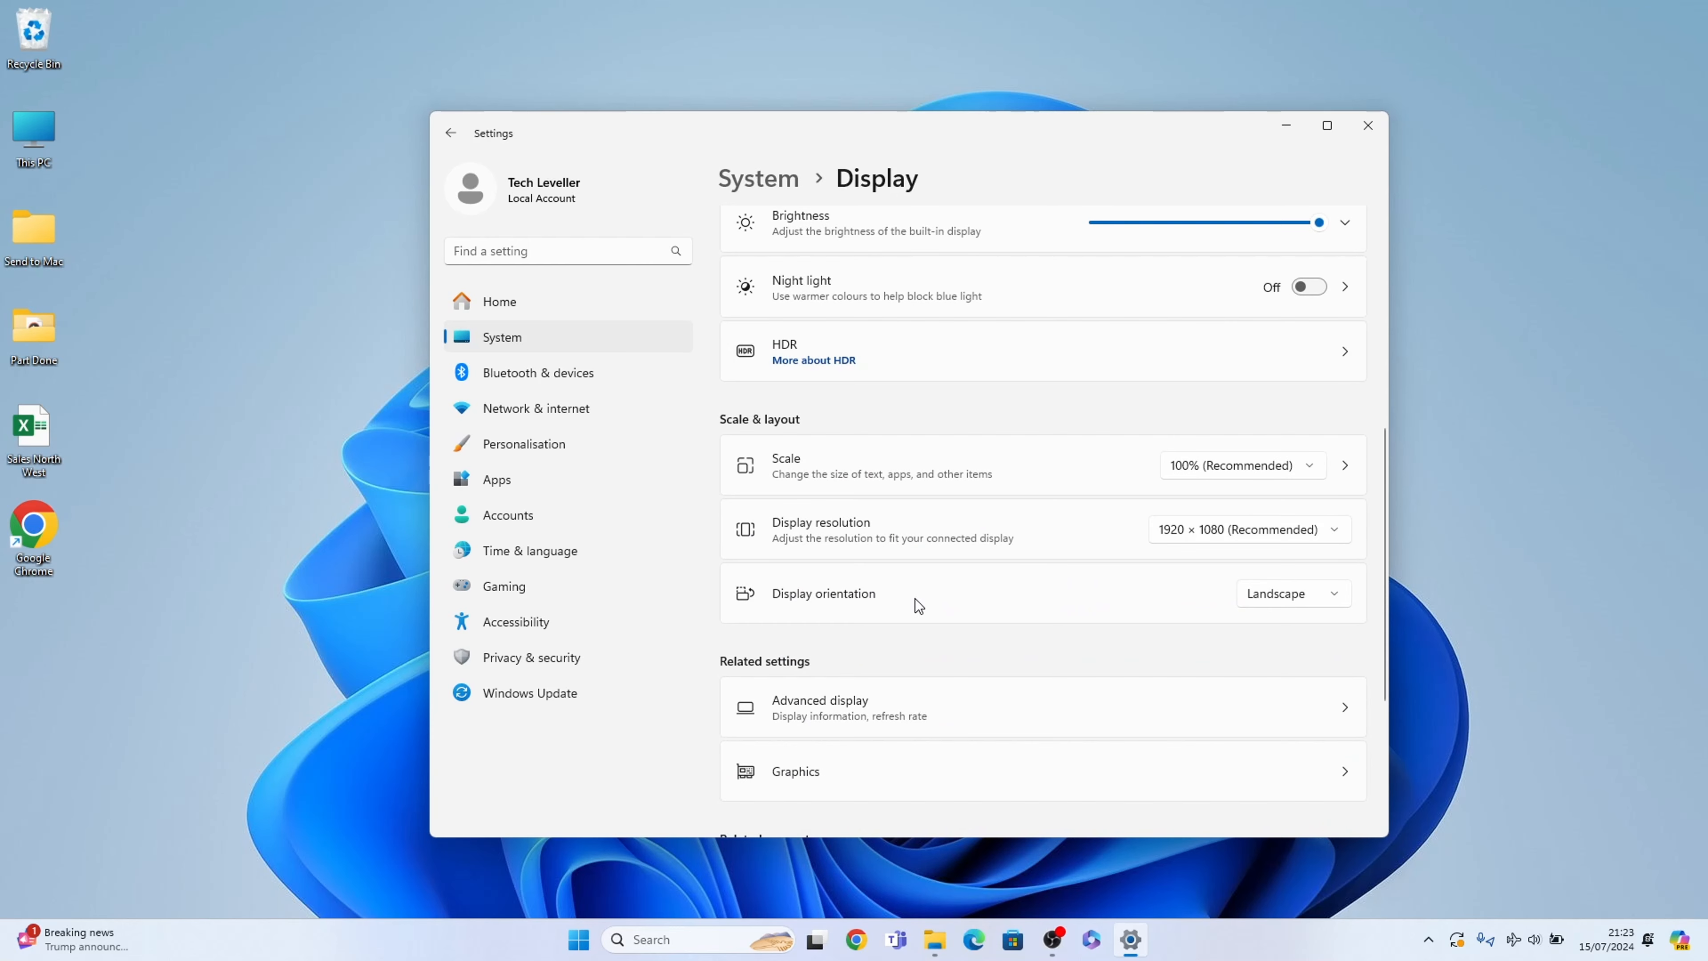